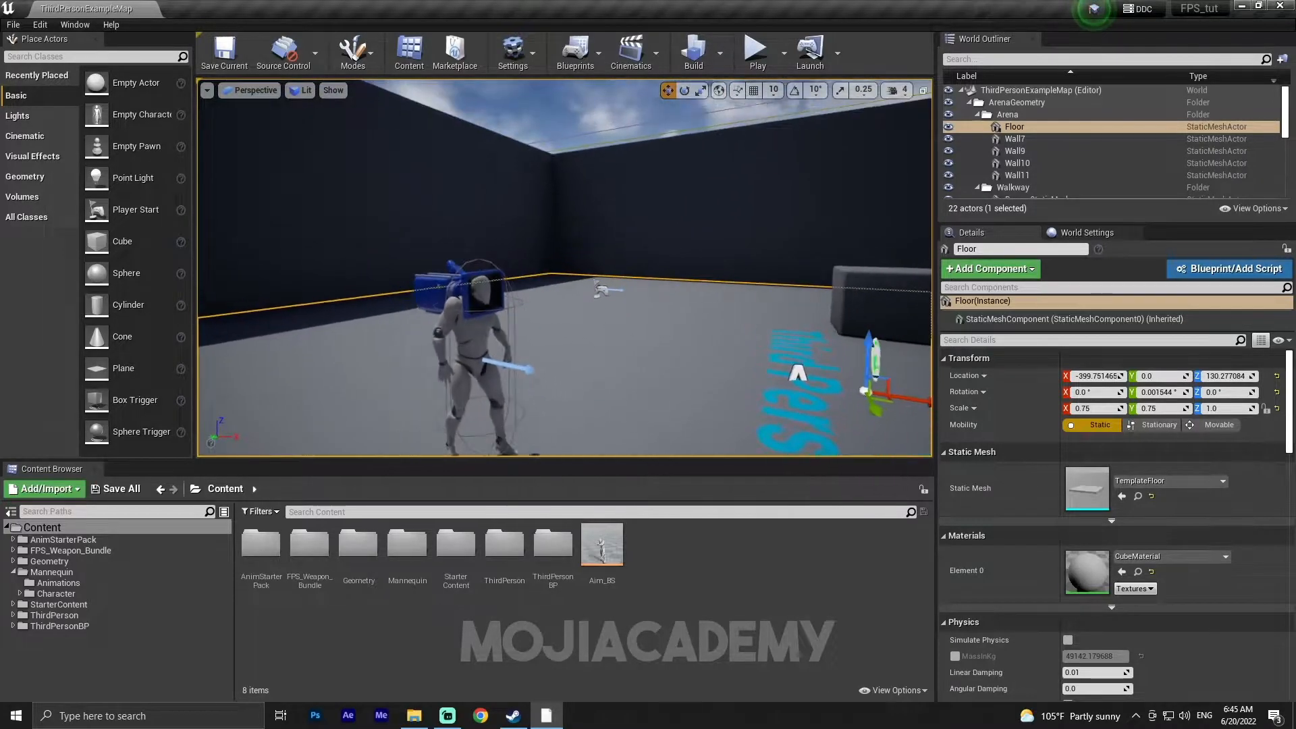
# - Create a new Actor Blueprint Class named Weapon in the Content folder and begin opening it
pyautogui.moveTo(579, 289); pyautogui.dragTo(545, 295)
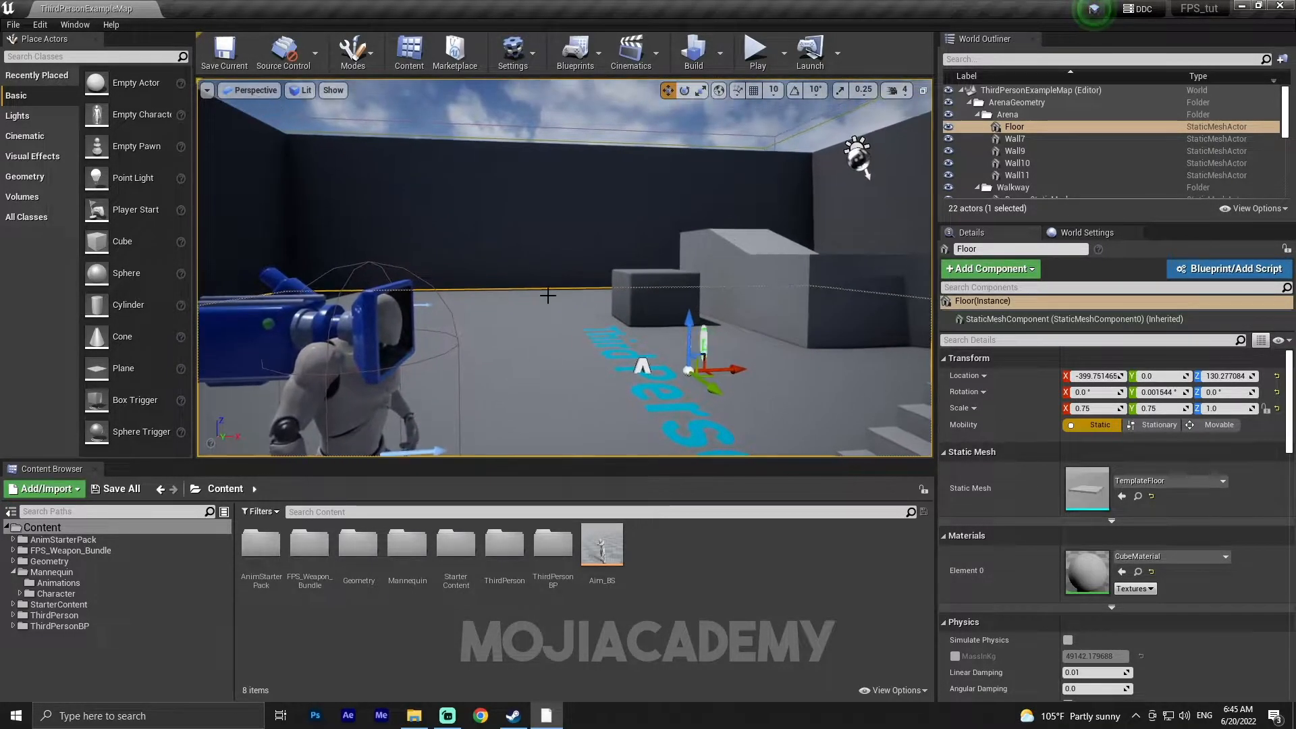
pyautogui.moveTo(545, 289); pyautogui.dragTo(562, 248)
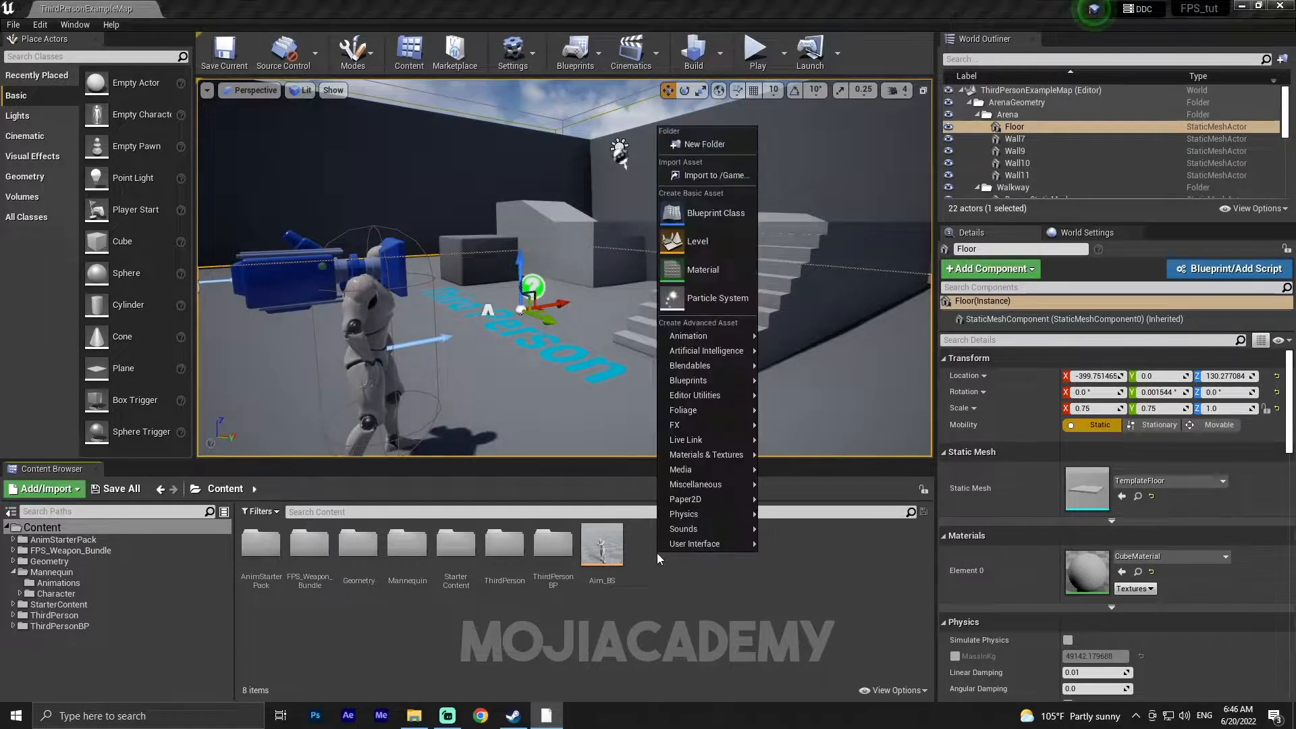
pyautogui.moveTo(711, 176)
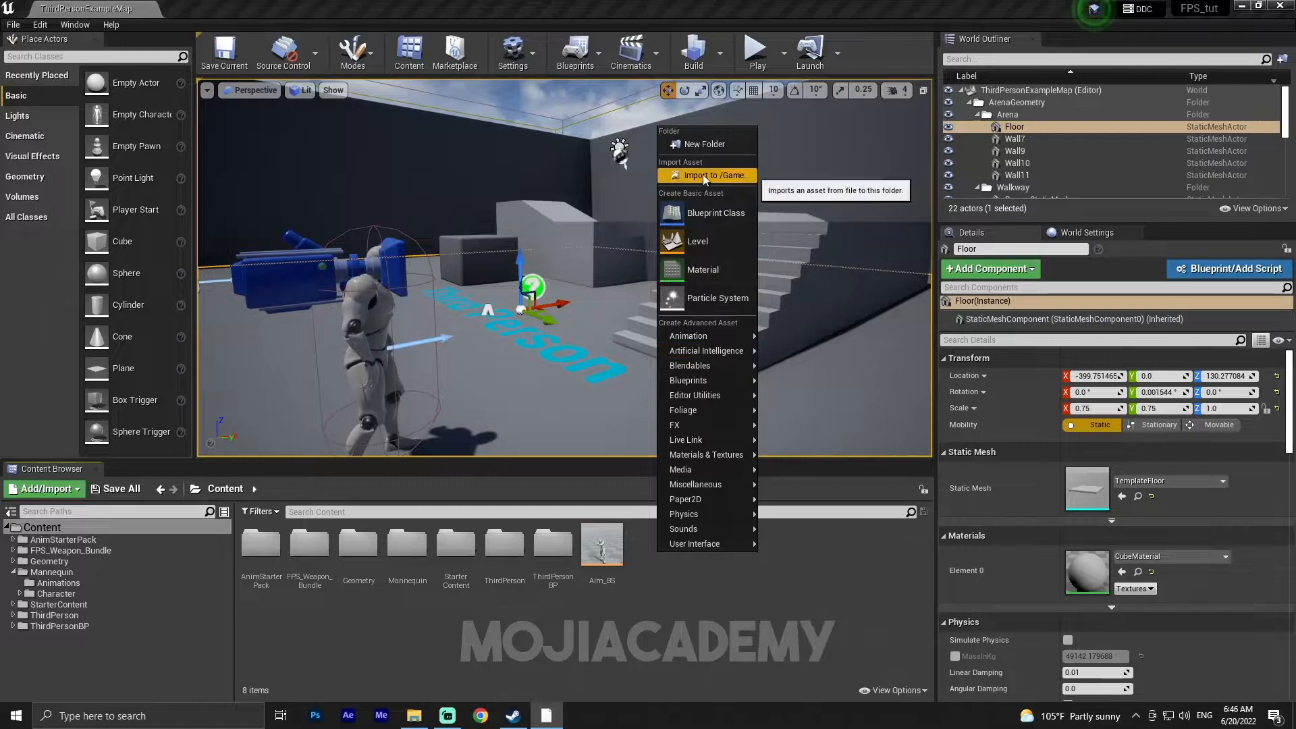
pyautogui.click(714, 212)
pyautogui.write('Weapo')
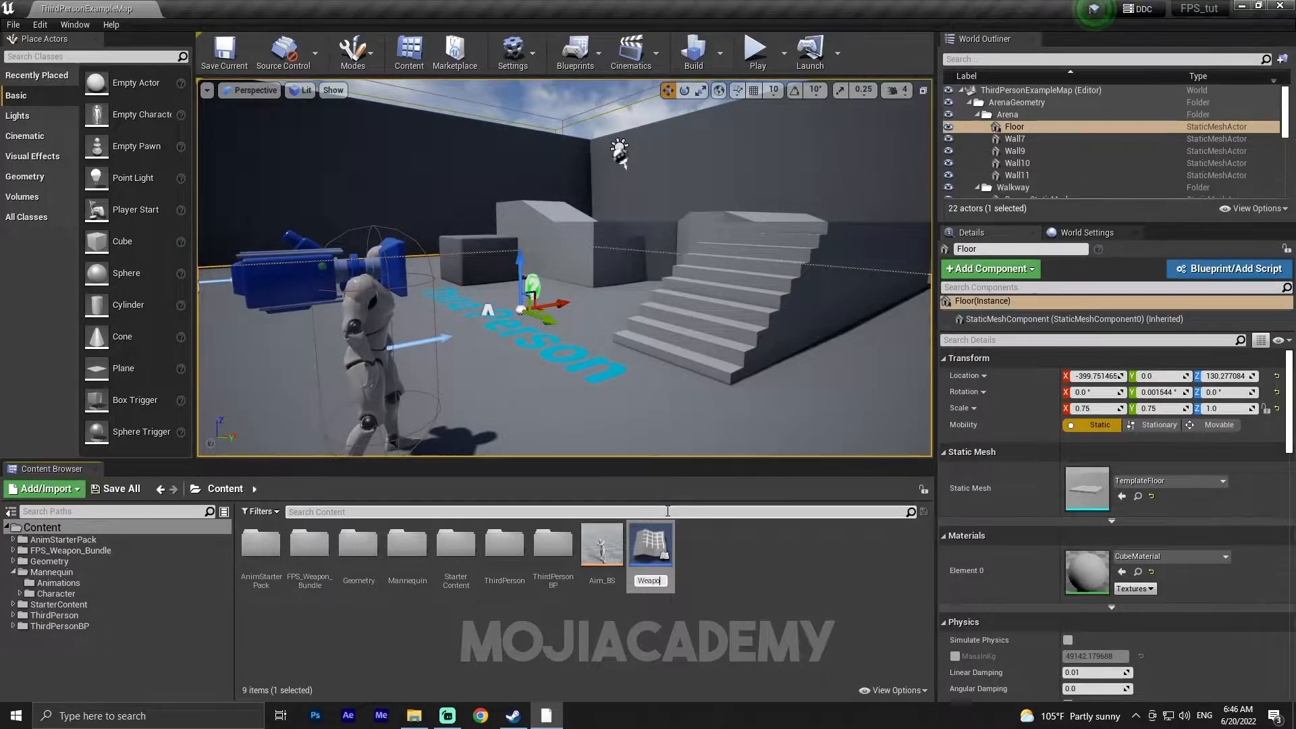
pyautogui.moveTo(649, 544)
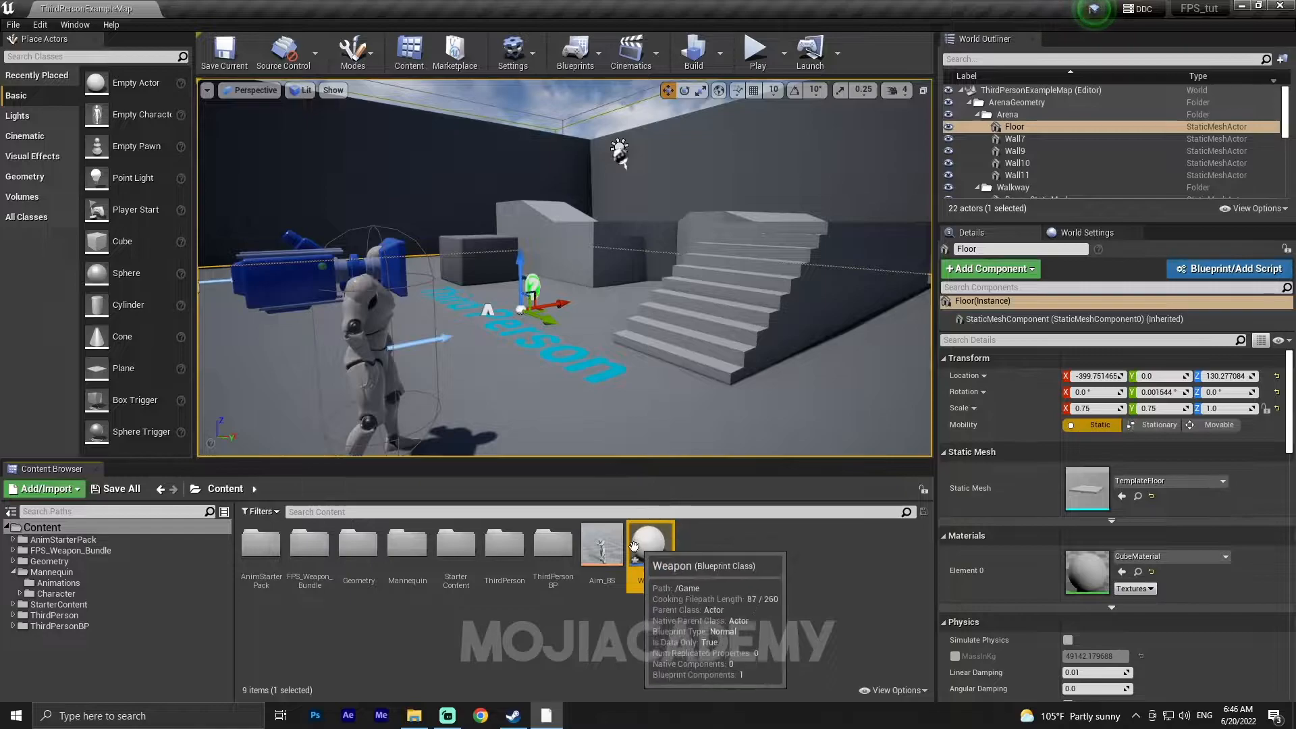
pyautogui.doubleClick(650, 541)
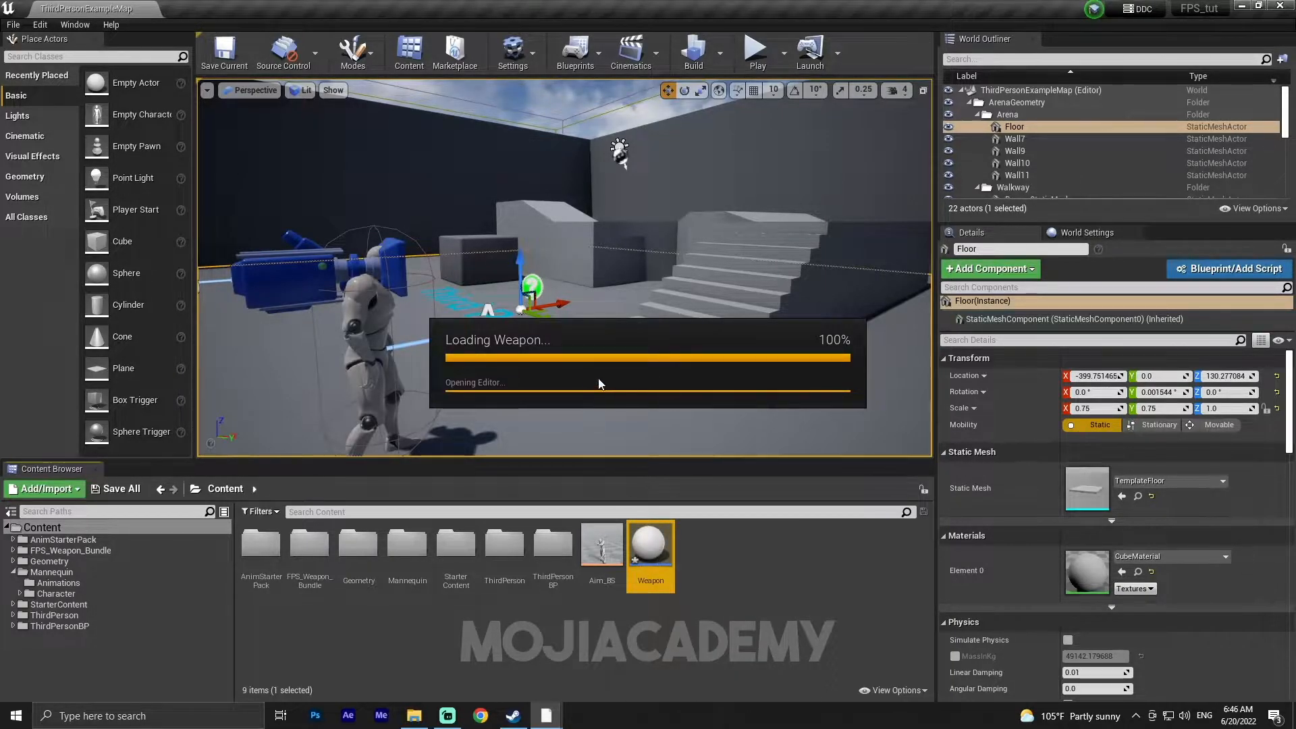
# - Open the Weapon blueprint and browse FPS_Weapon_Bundle > Weapons > Meshes toward the AR4 folder
pyautogui.doubleClick(651, 543)
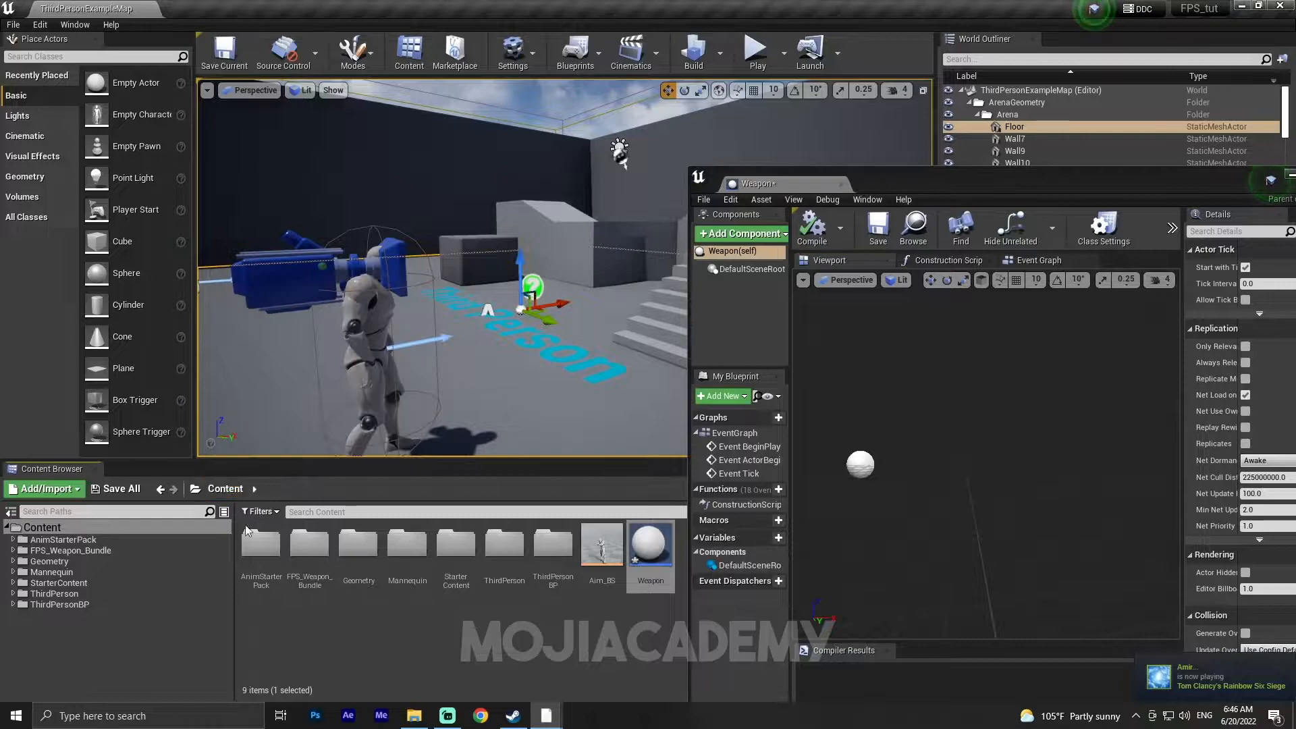
pyautogui.doubleClick(309, 543)
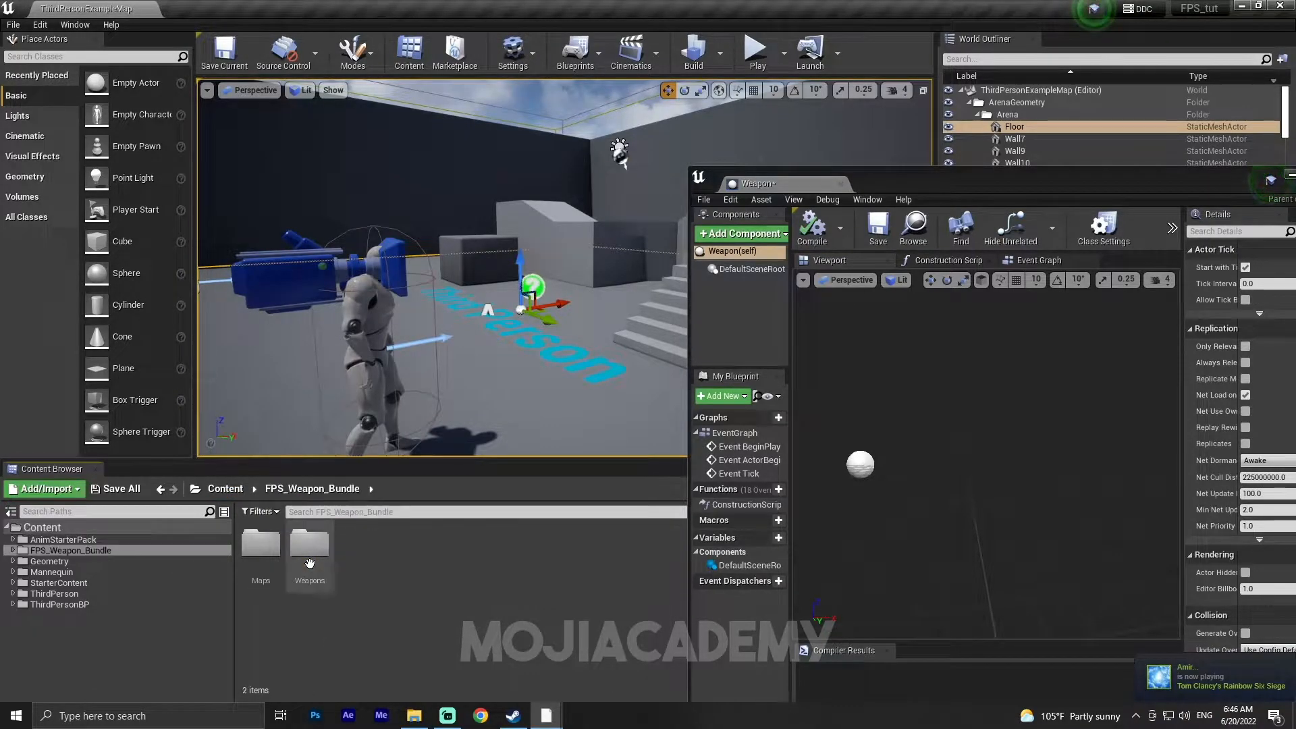
pyautogui.doubleClick(309, 543)
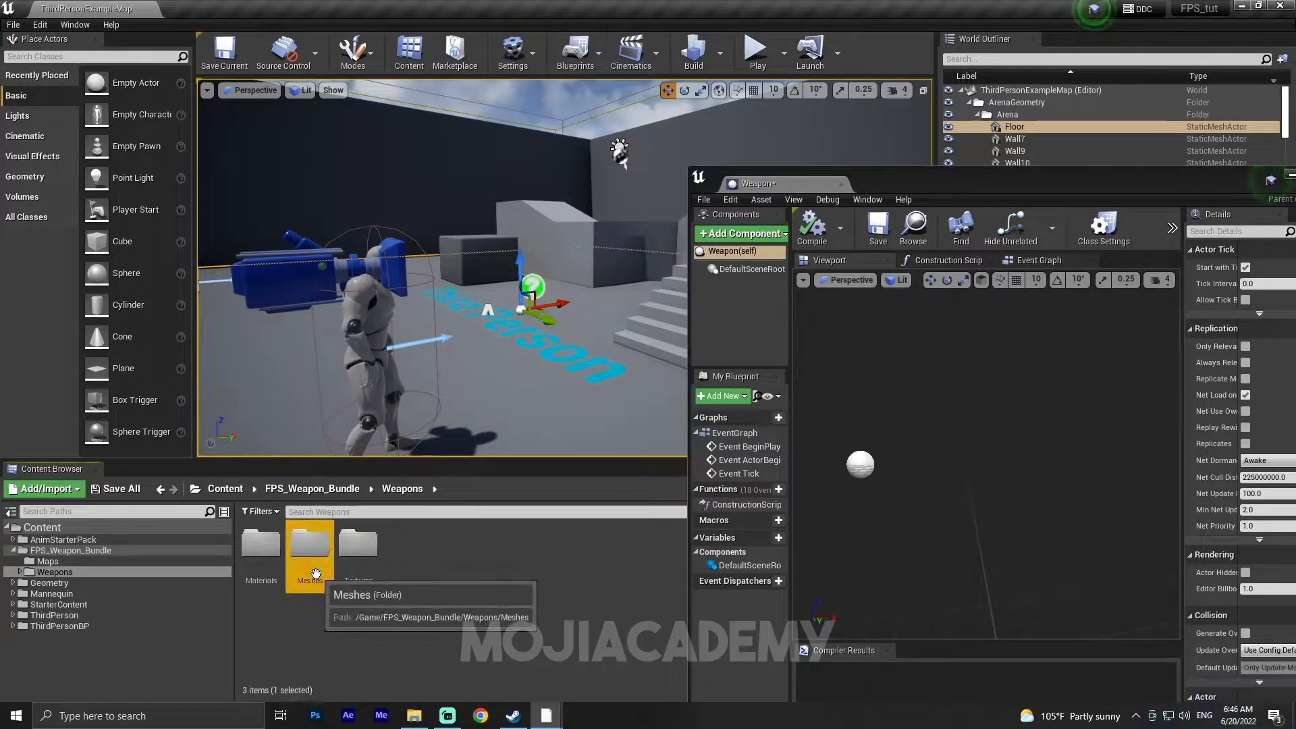
pyautogui.doubleClick(309, 543)
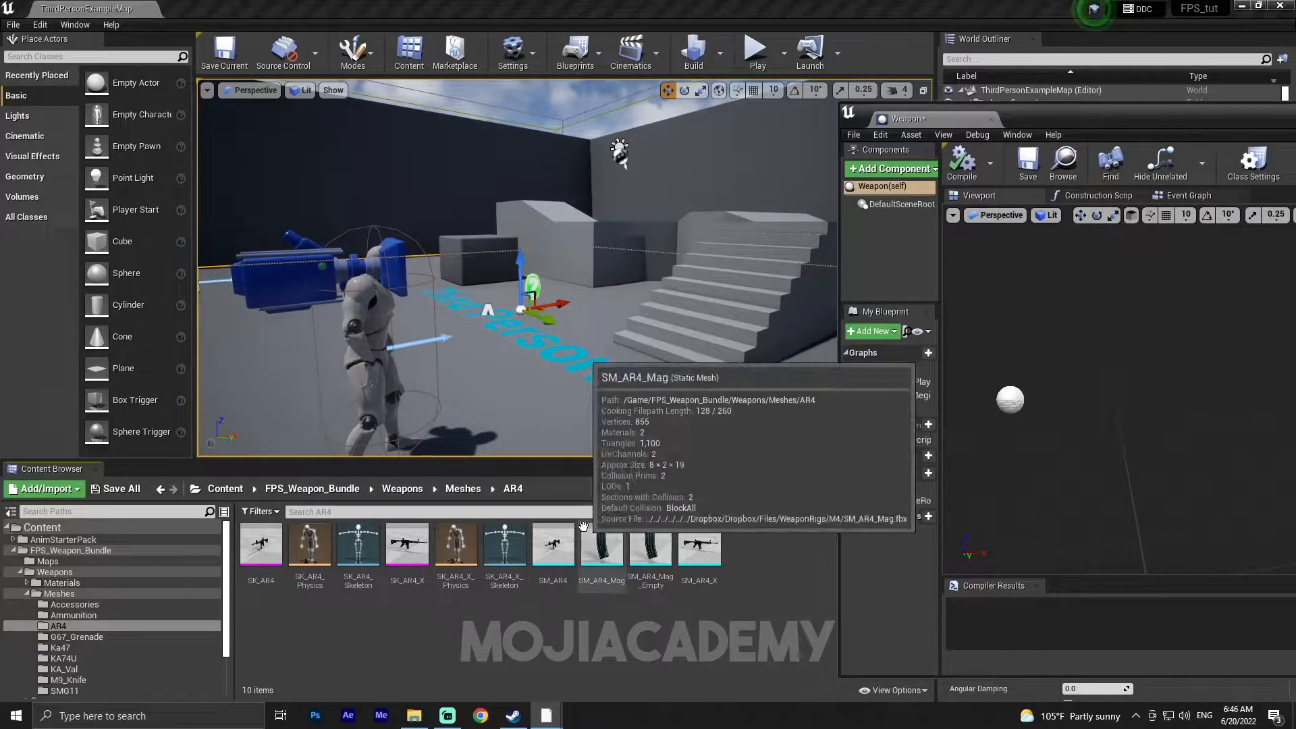
pyautogui.moveTo(552, 545)
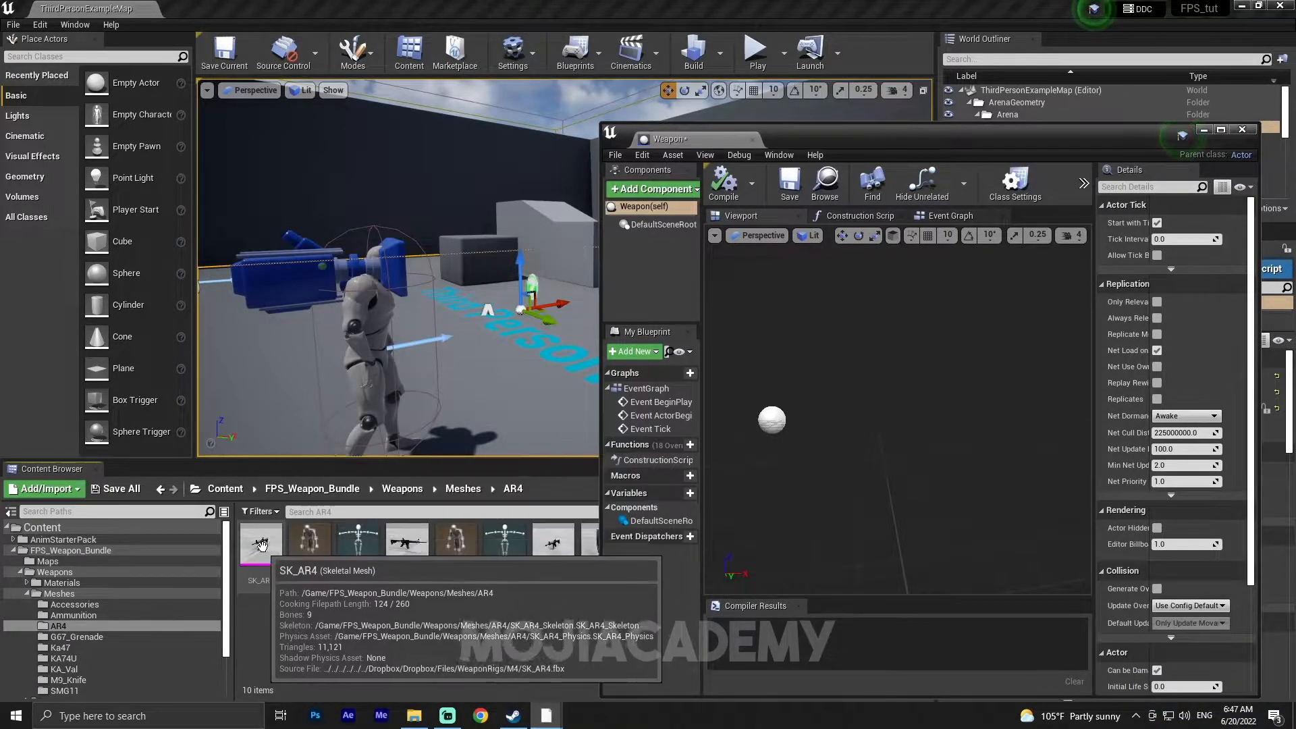
pyautogui.moveTo(1131, 212)
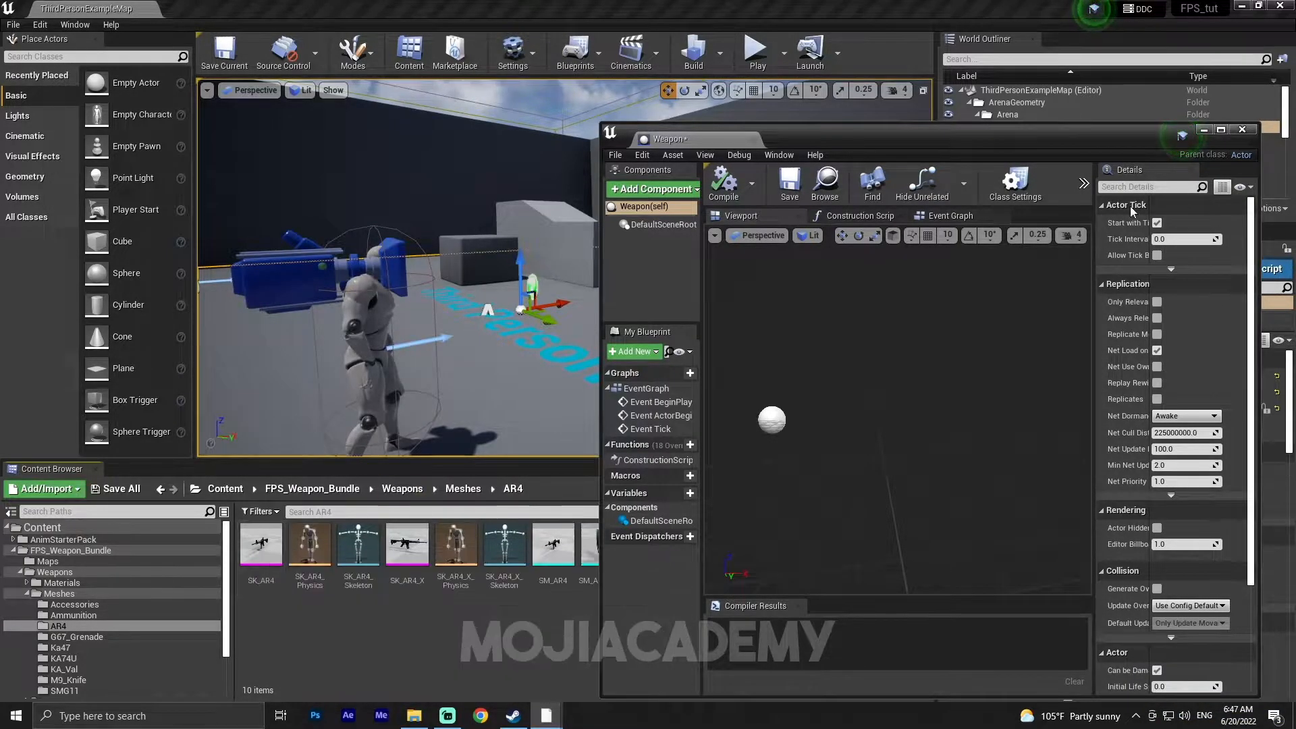
# - Add a Skeletal Mesh component using the selected SK_AR4 rifle asset to the Weapon blueprint
pyautogui.click(260, 545)
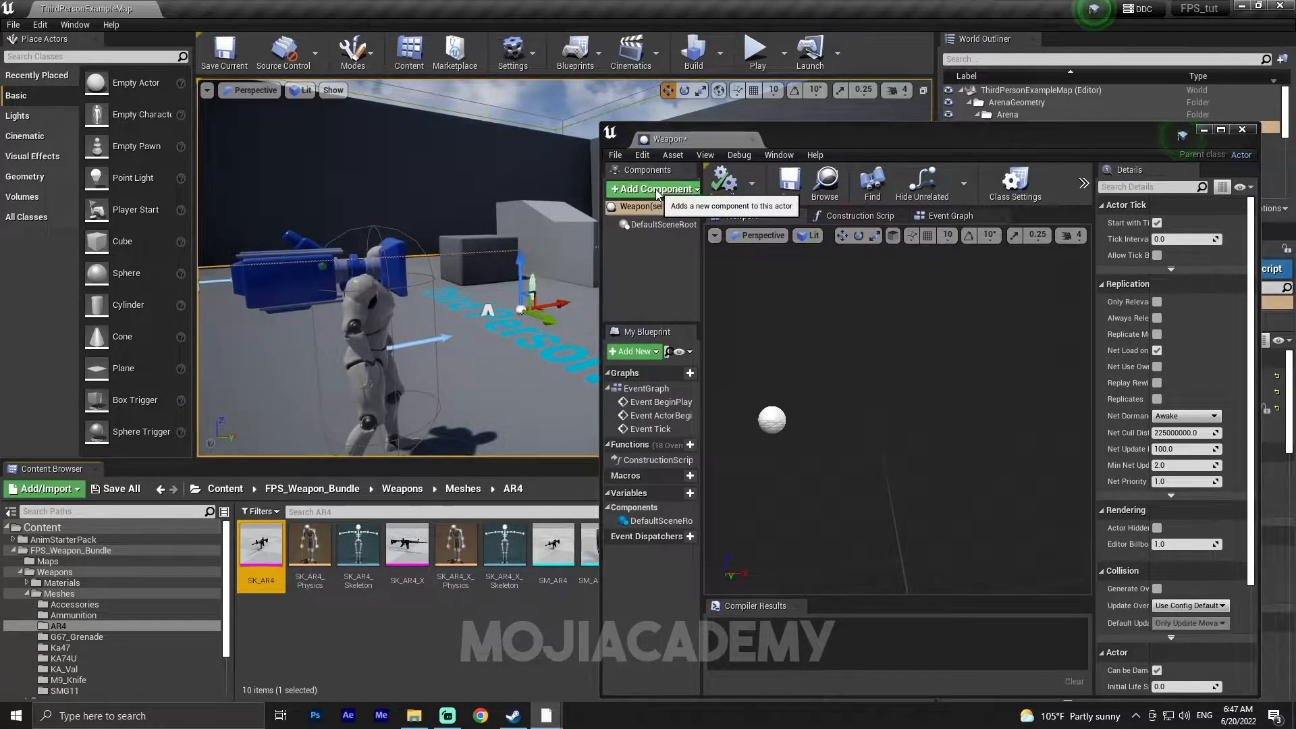
pyautogui.click(652, 189)
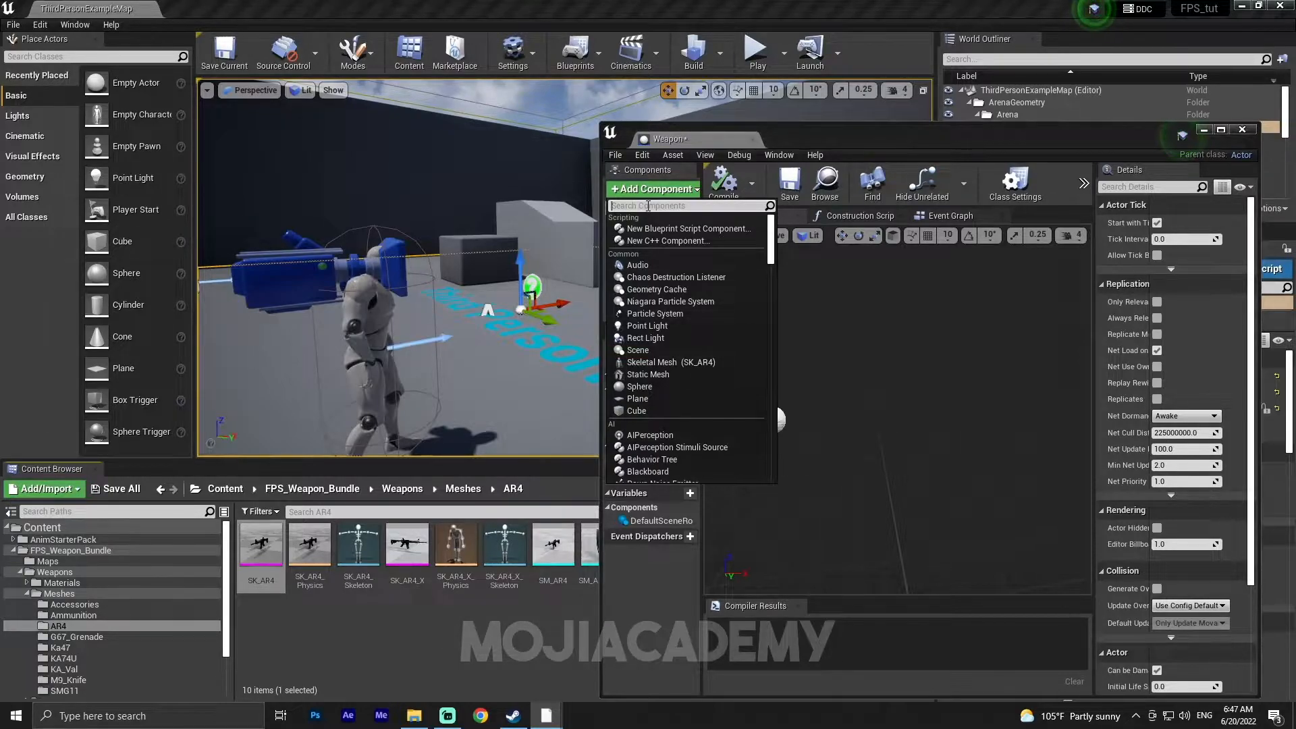
pyautogui.write('skel')
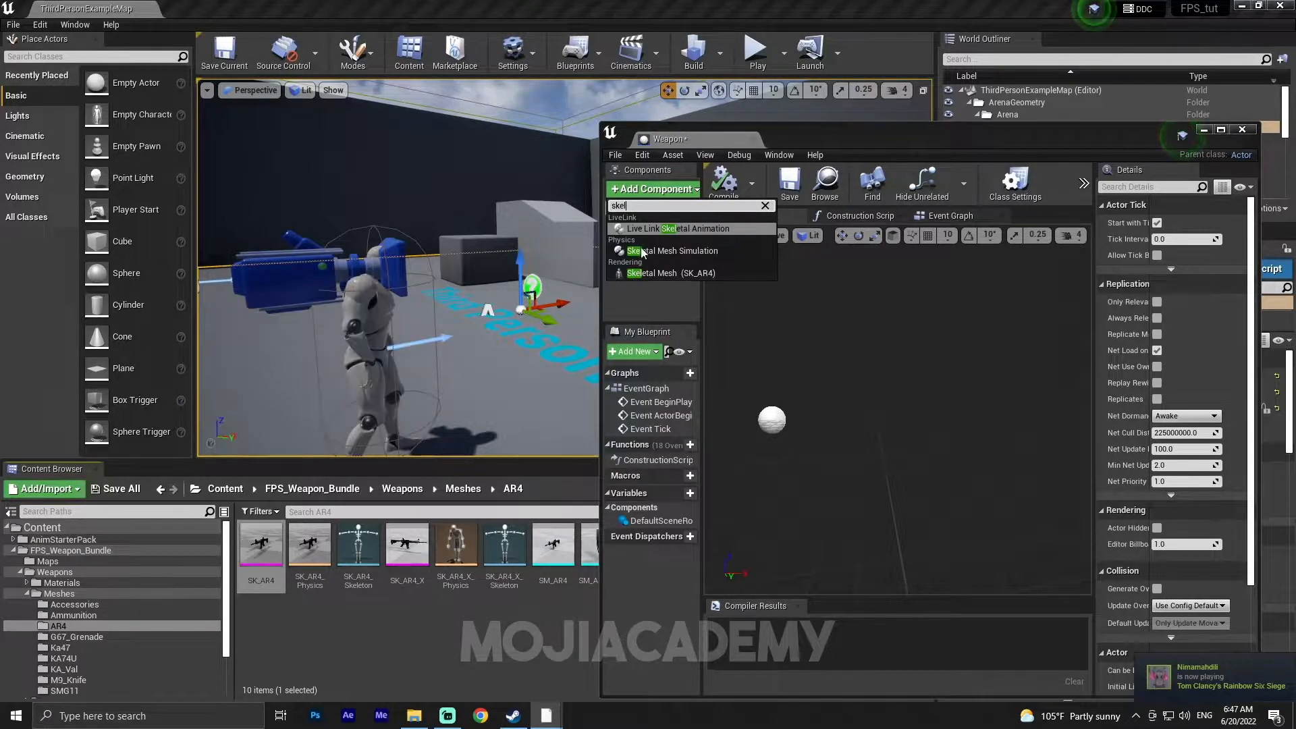
pyautogui.moveTo(653, 272)
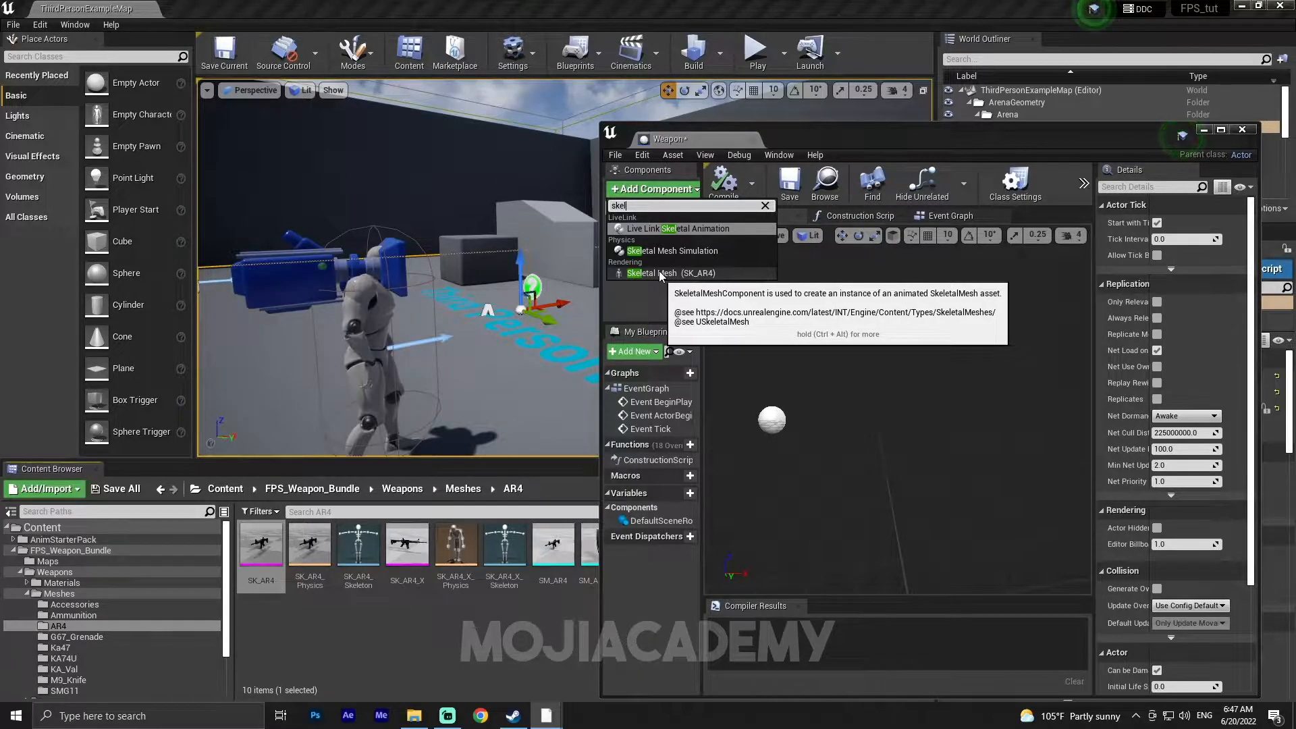
pyautogui.click(669, 272)
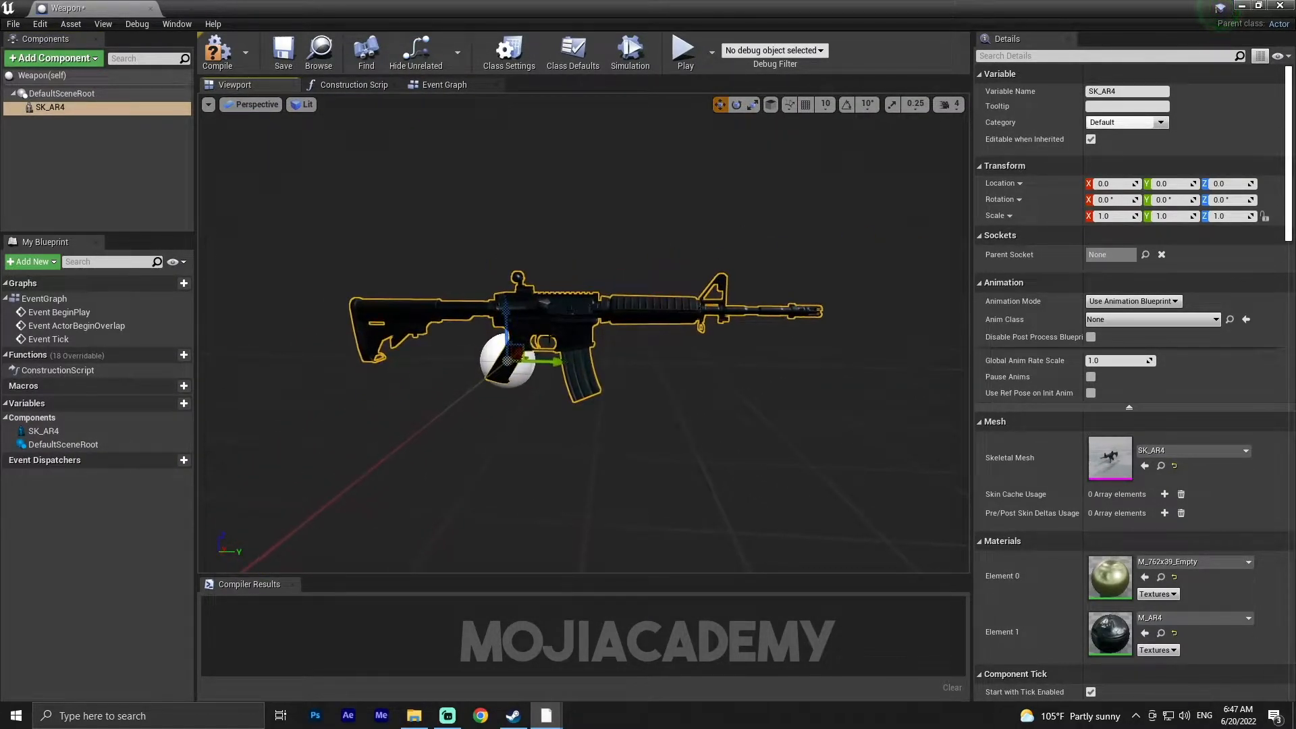
pyautogui.moveTo(216, 53)
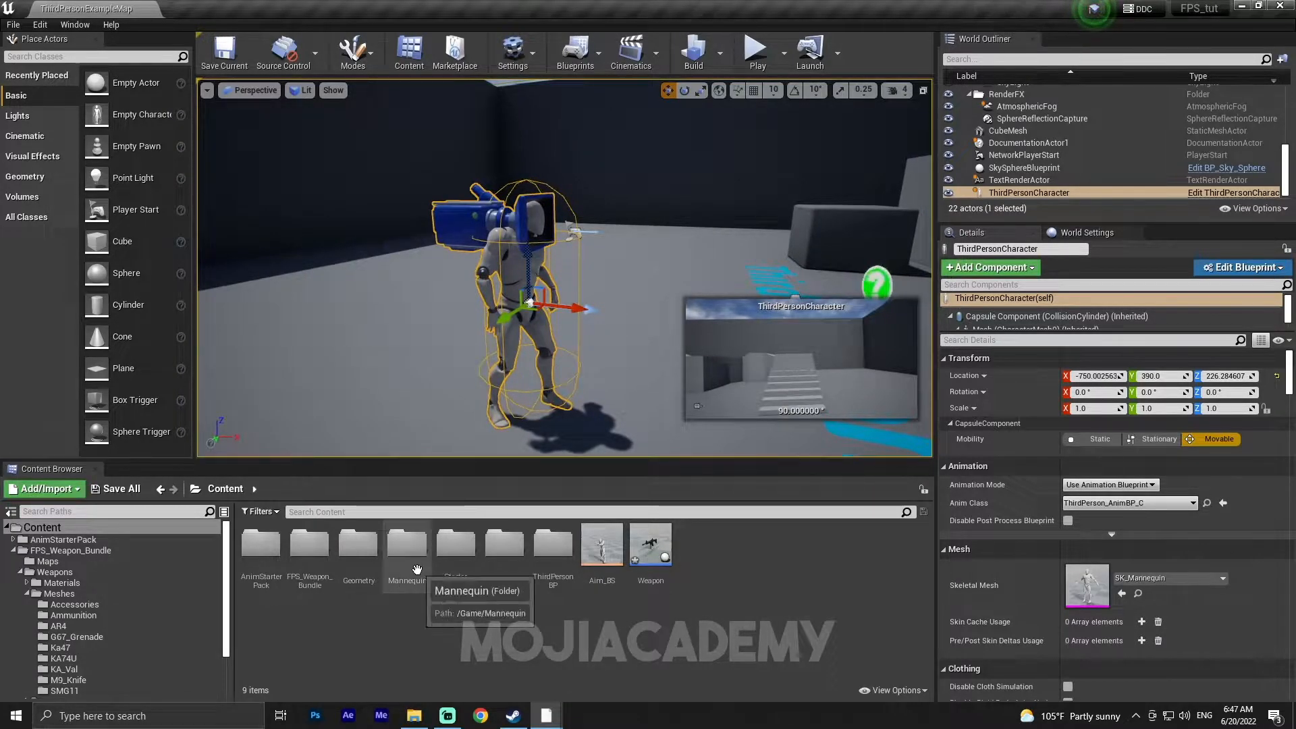
# - Open the UE4_Mannequin skeleton and show its bone hierarchy in the Skeleton Tree
pyautogui.doubleClick(406, 542)
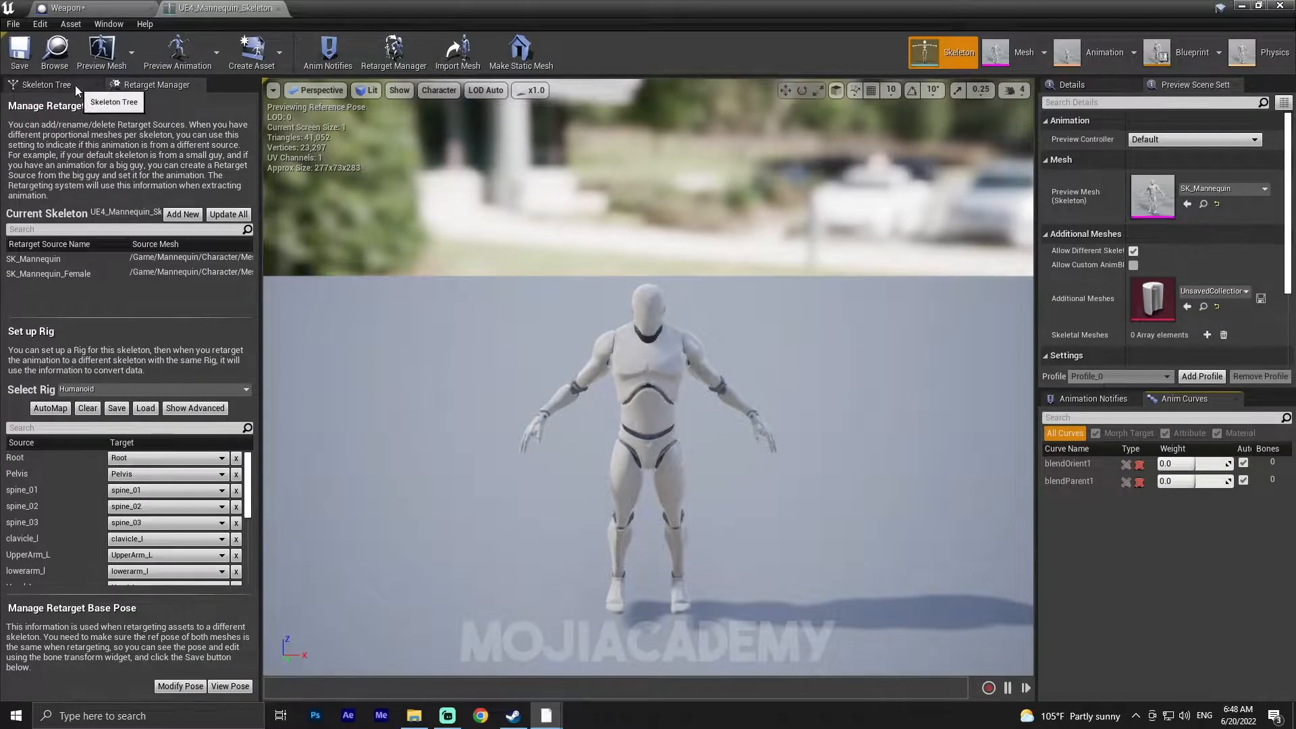
pyautogui.click(44, 84)
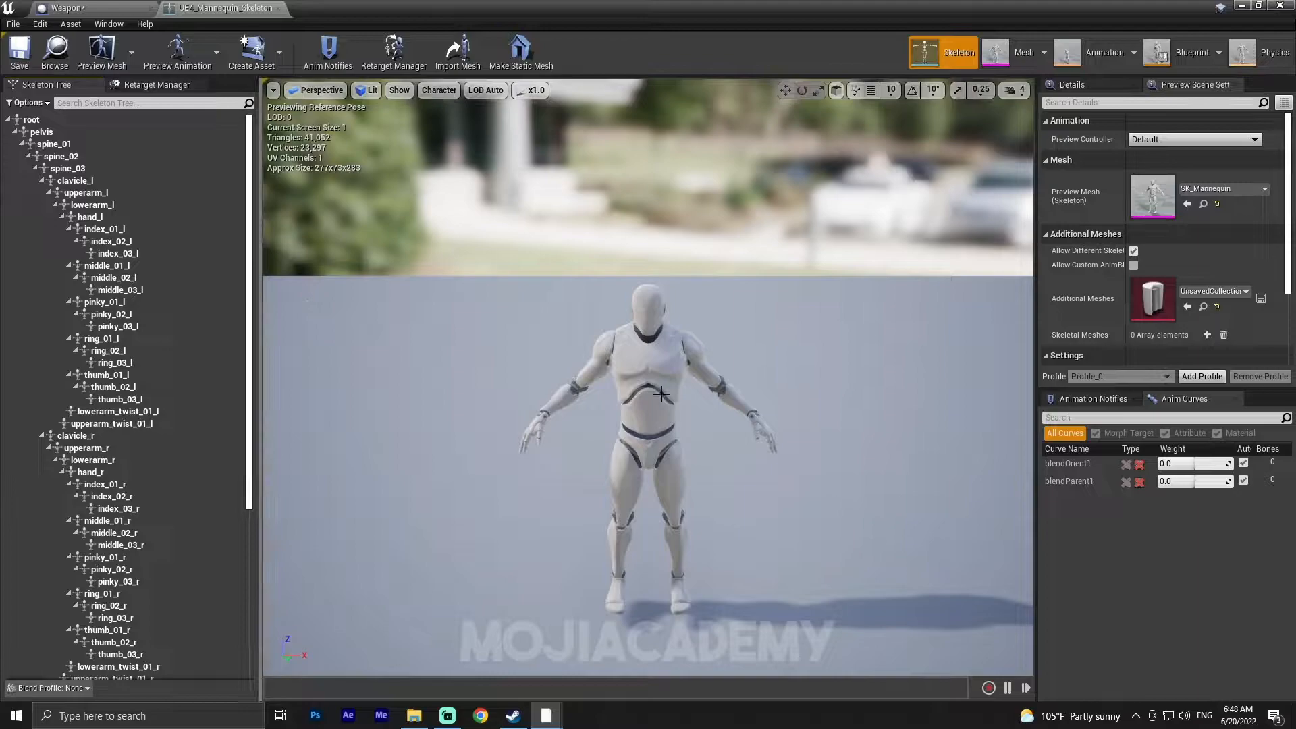
pyautogui.scroll(-3)
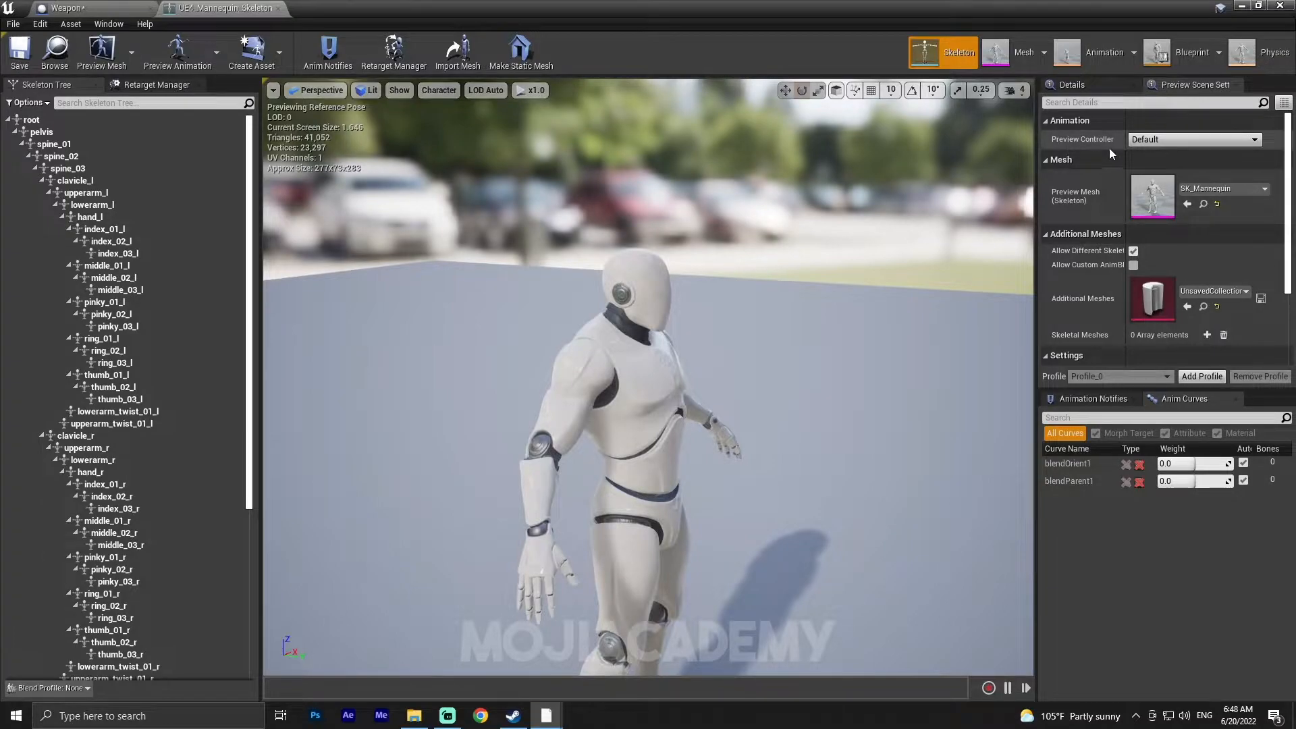
# - Set the Preview Controller to Use Specific Animation with Idle_Rifle_Ironsights
pyautogui.click(1193, 139)
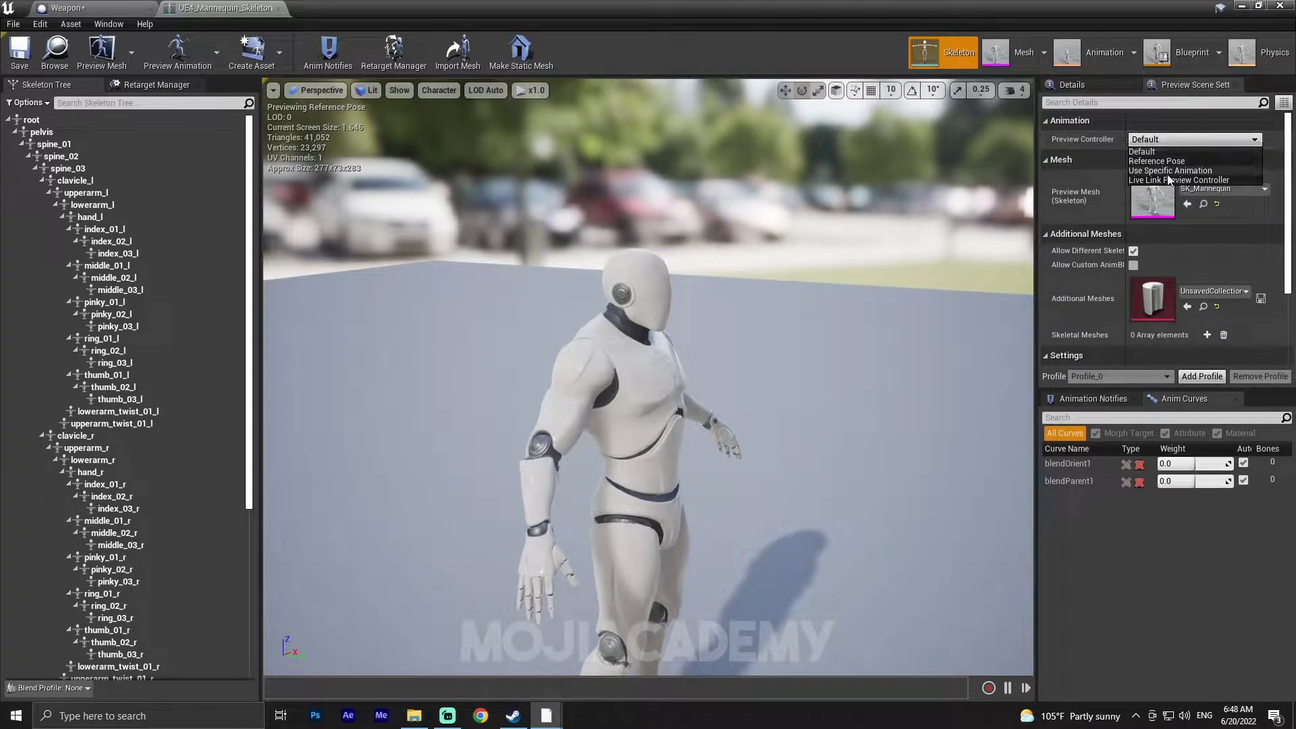
pyautogui.click(1170, 170)
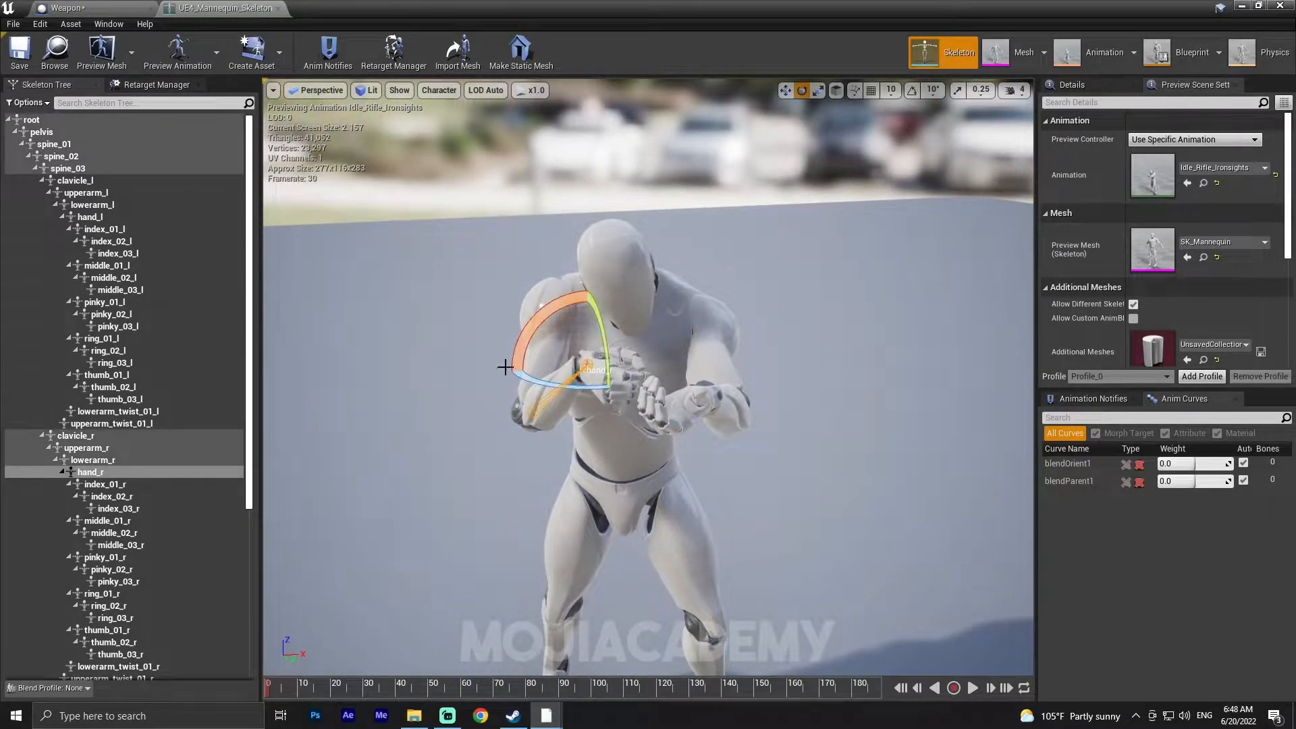
# - Add a socket to the hand_r bone and name it Weapon_Socket
pyautogui.rightClick(89, 473)
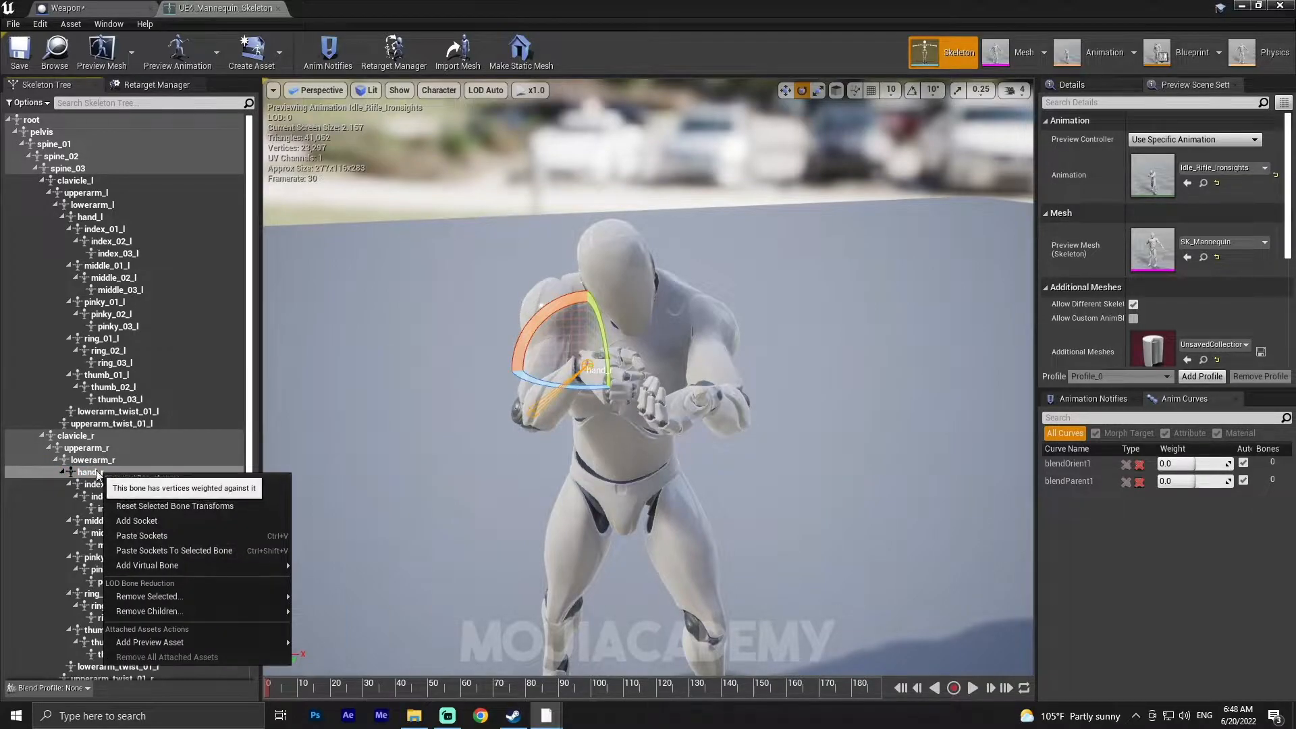
pyautogui.click(135, 521)
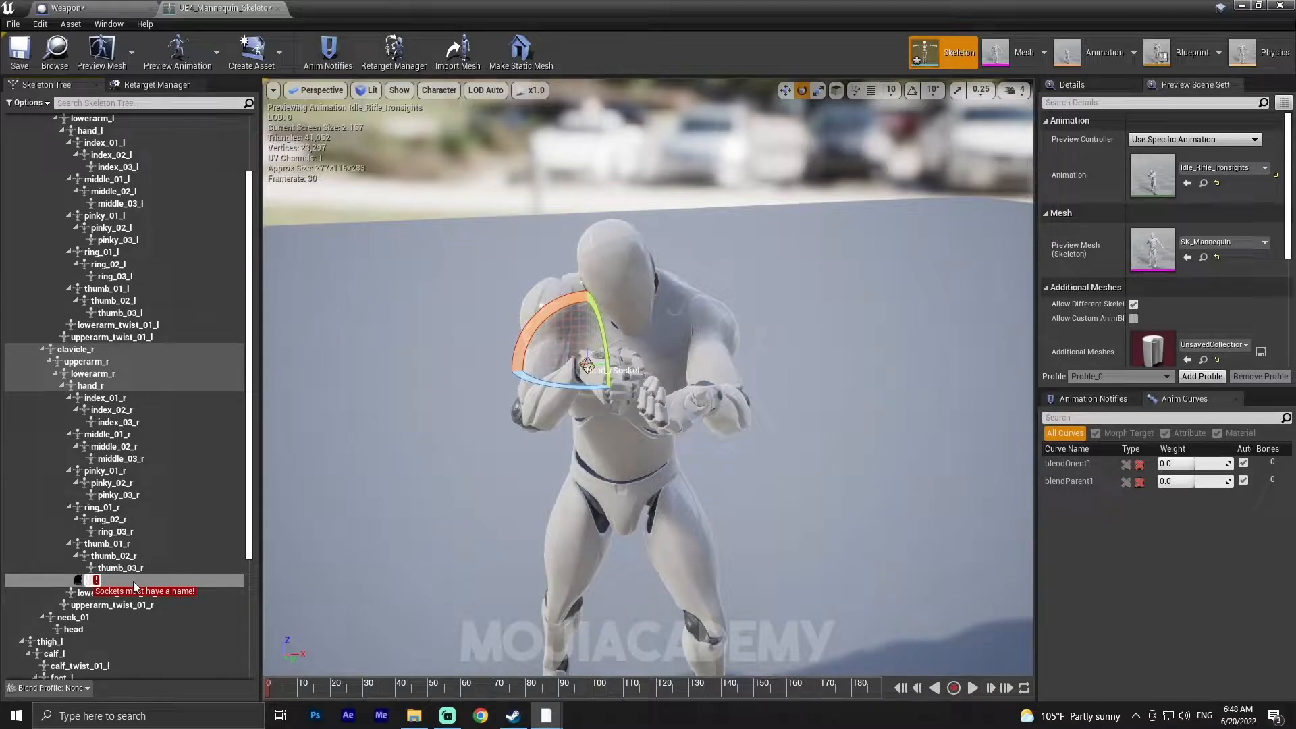
pyautogui.write('Weapon_Socket')
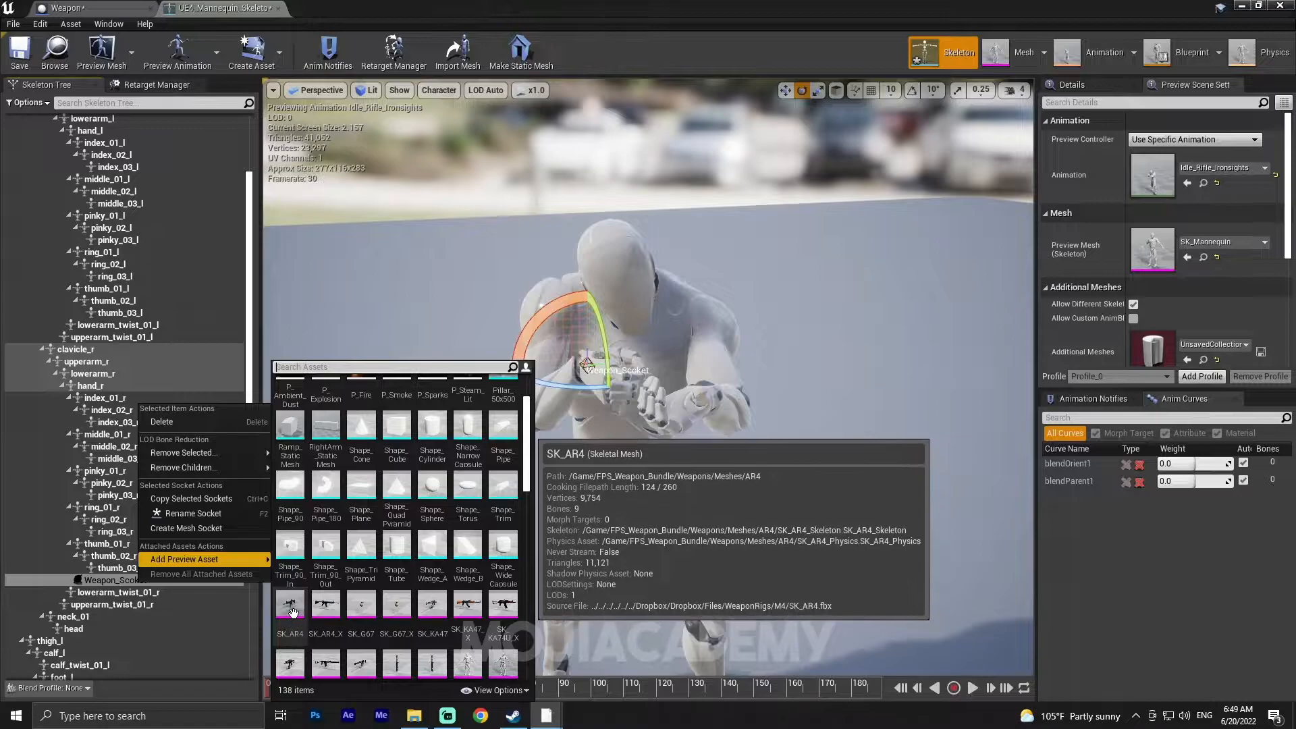
# - Attach SK_AR4 as the preview asset on Weapon_Socket in the right hand
pyautogui.click(185, 559)
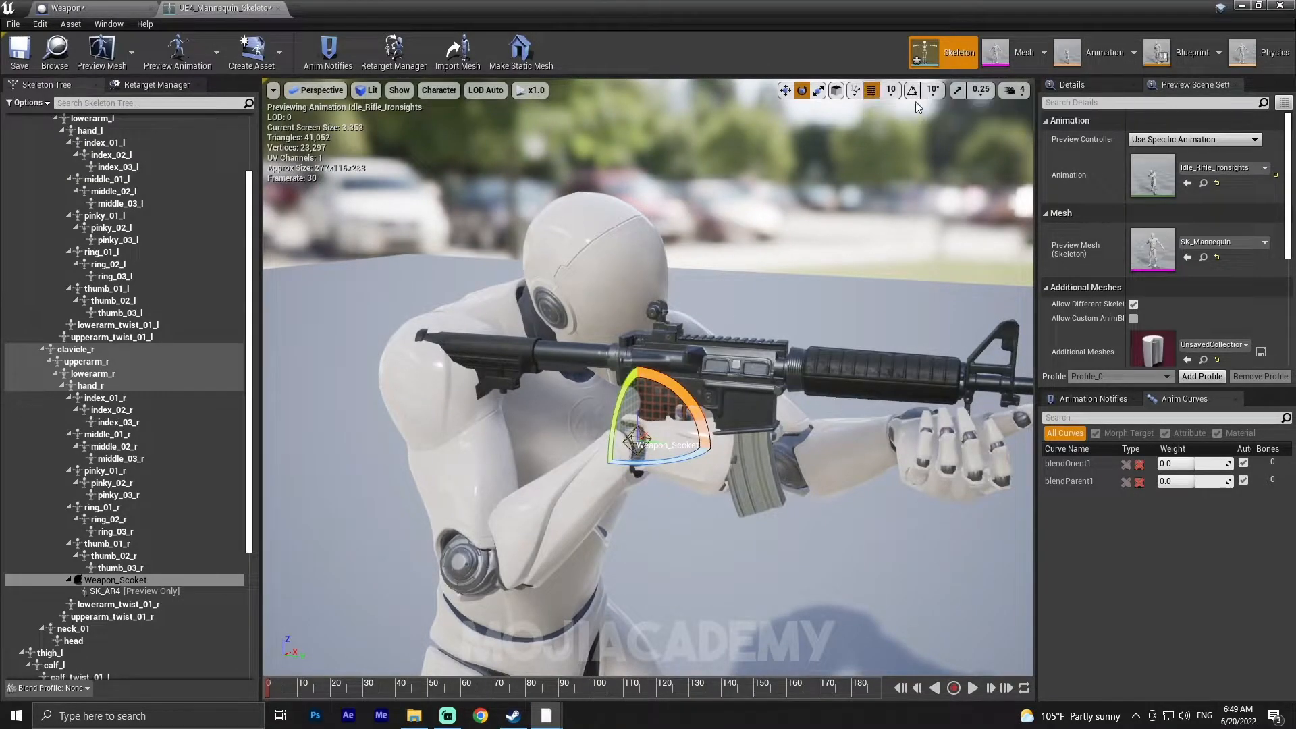
pyautogui.moveTo(870, 90)
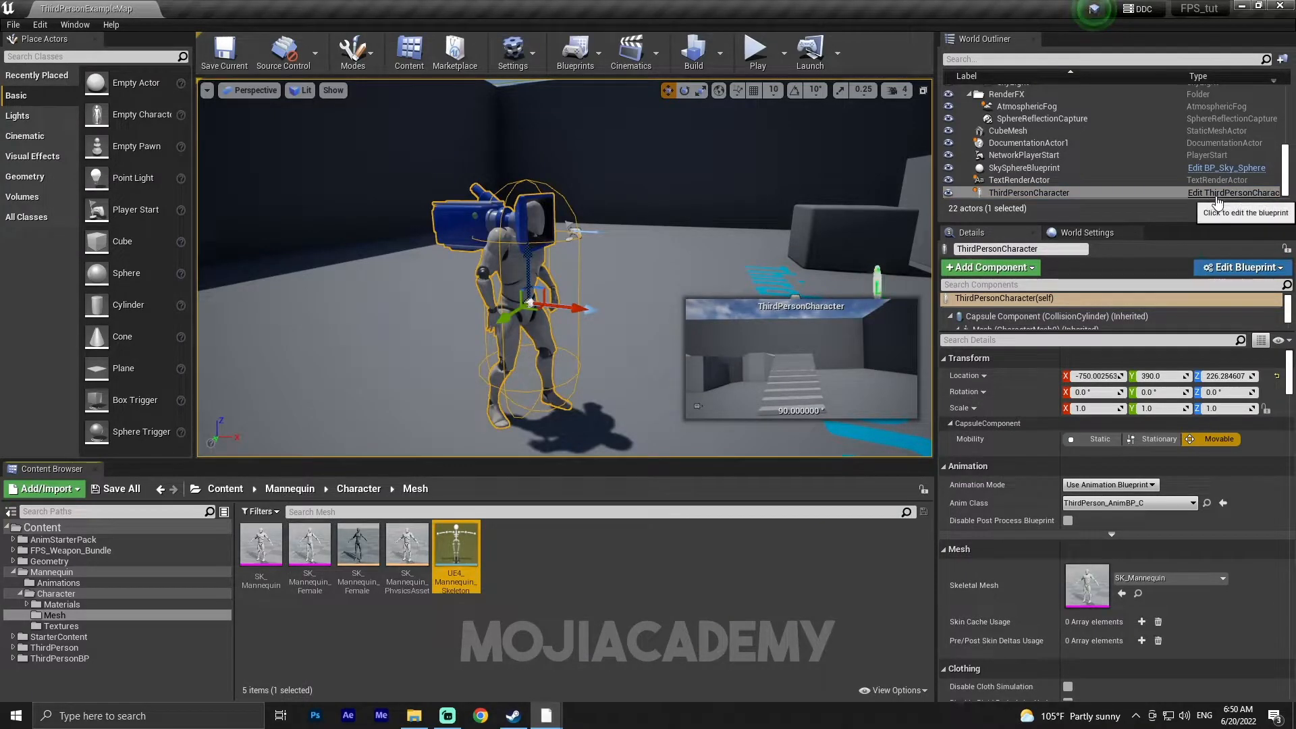
# - Open the ThirdPersonCharacter blueprint from the World Outliner and show its Event Graph
pyautogui.click(1234, 193)
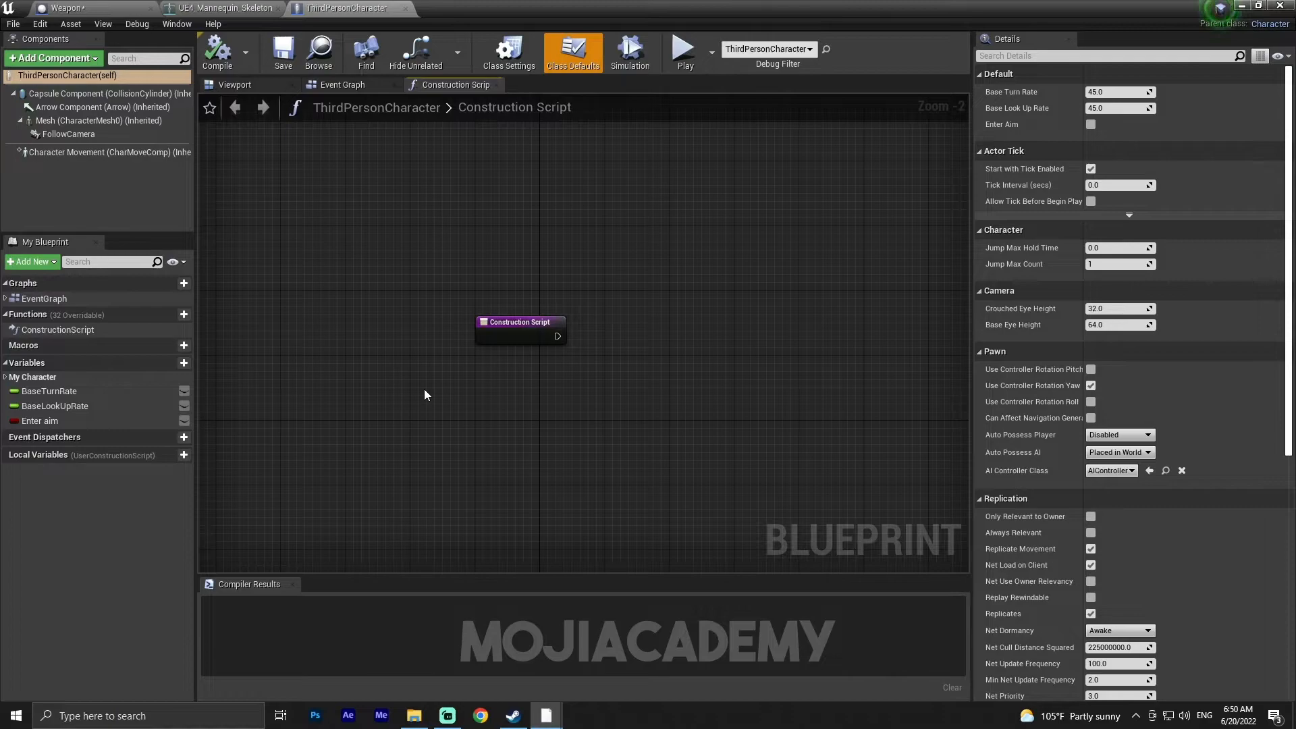
pyautogui.moveTo(436, 369)
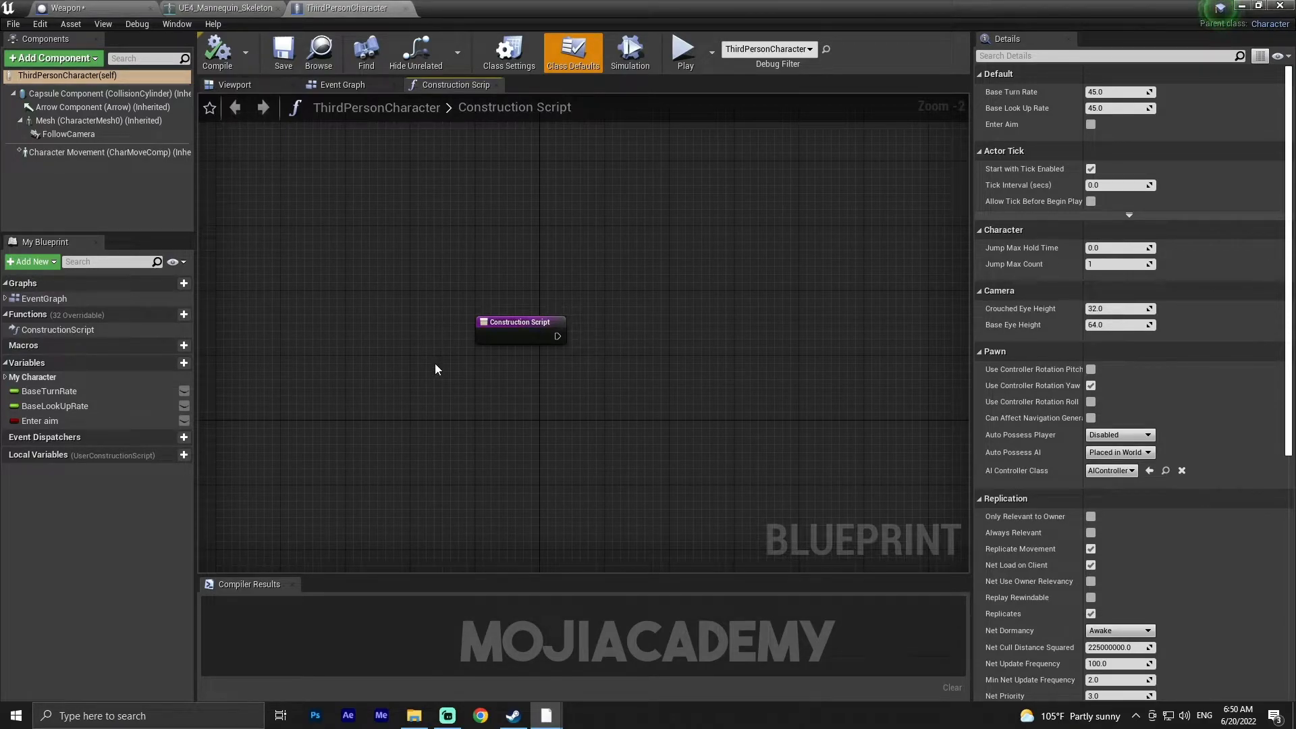
pyautogui.moveTo(342, 83)
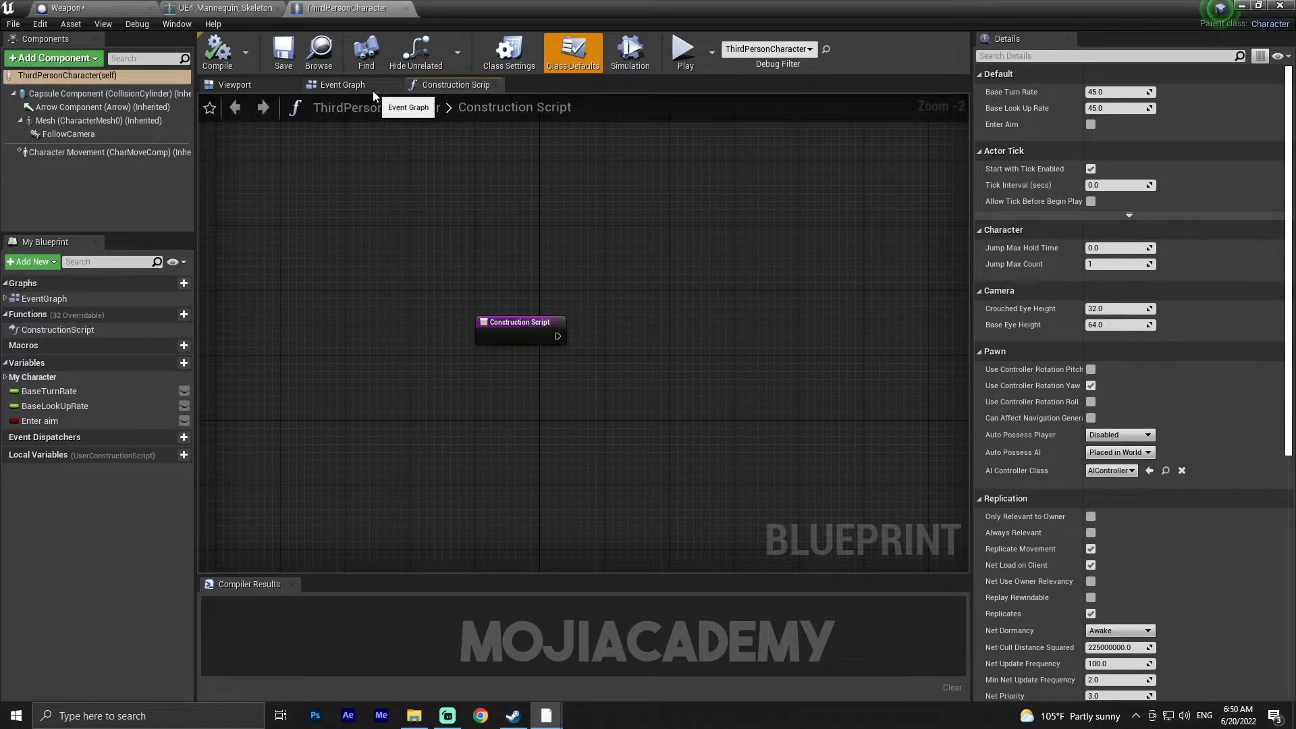
pyautogui.click(342, 84)
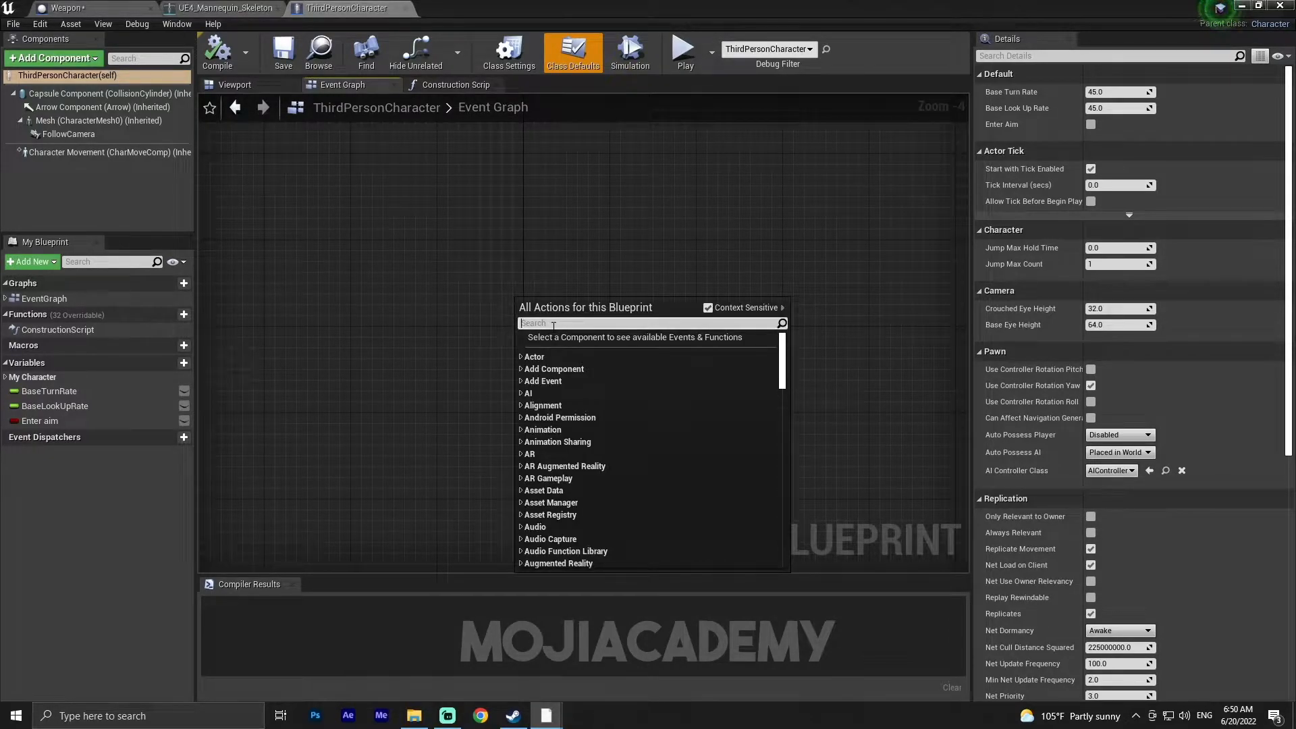
# - Wire Event BeginPlay into a Spawn Actor from Class node set to Weapon, then compile
pyautogui.write('event beg')
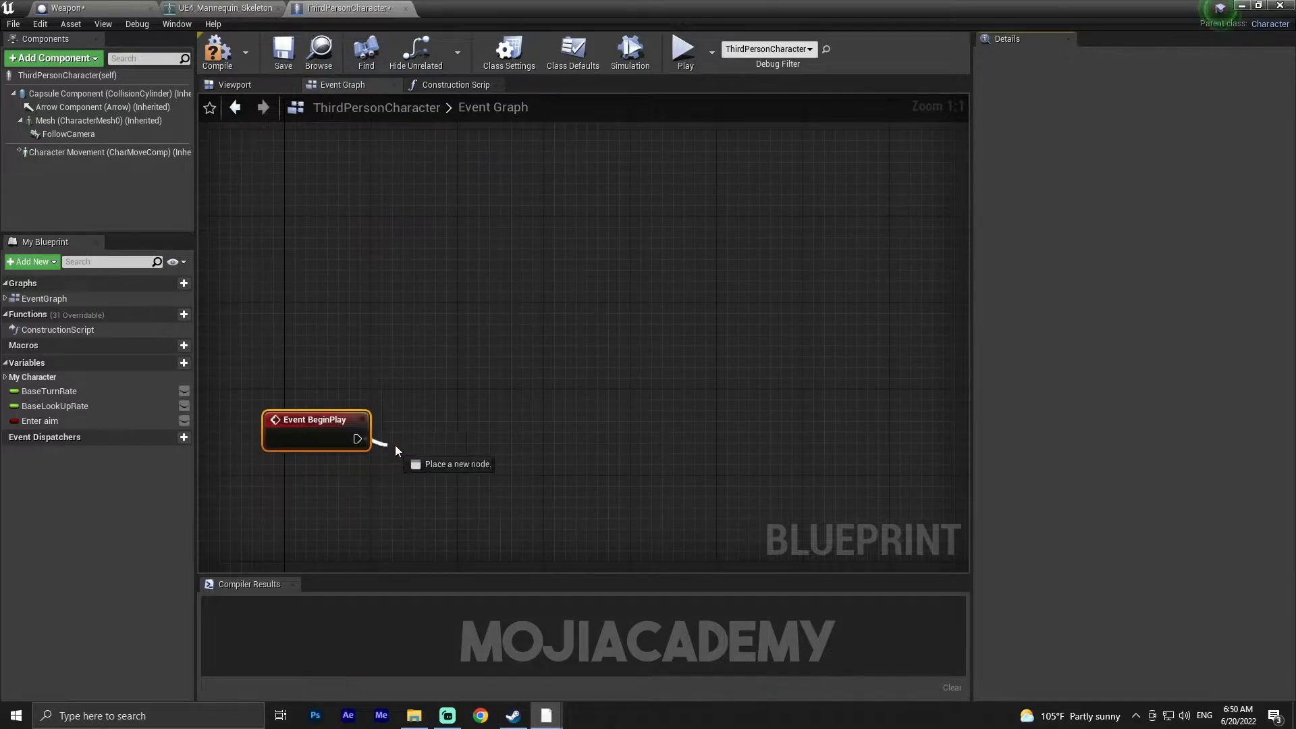
pyautogui.moveTo(356, 439); pyautogui.dragTo(561, 439)
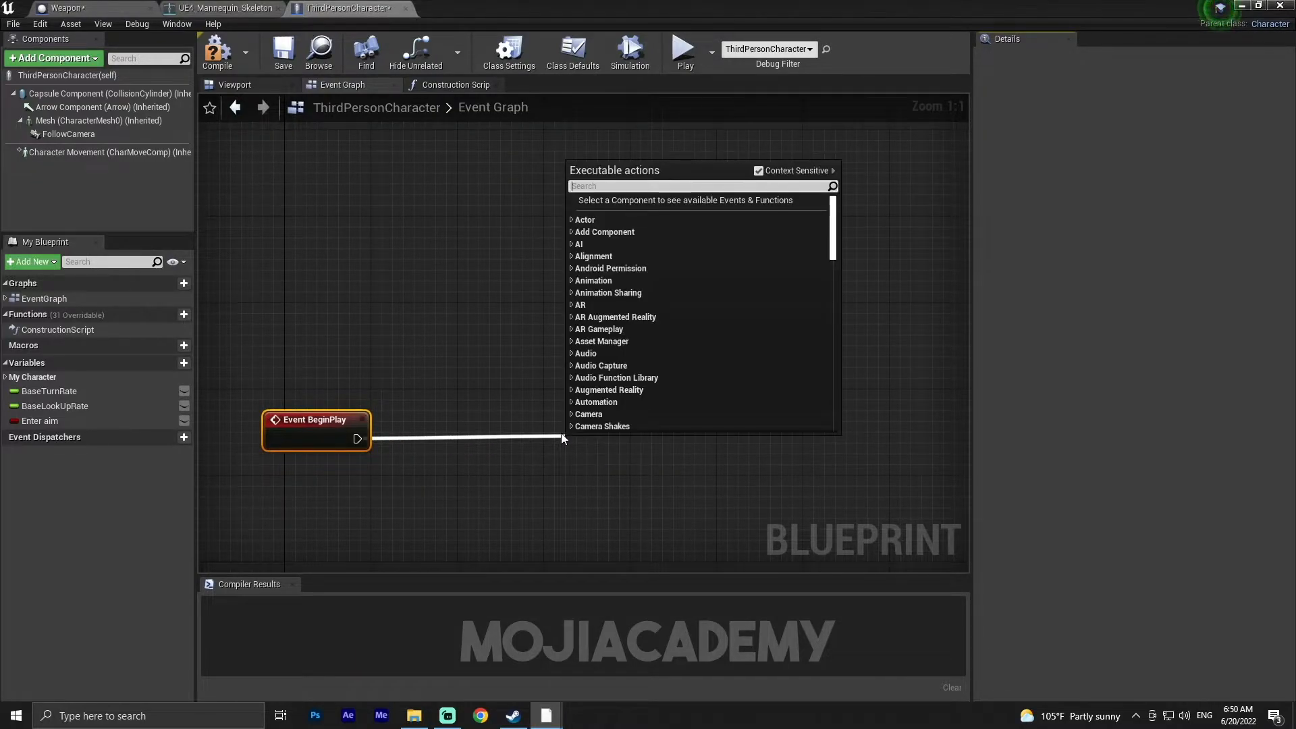
pyautogui.write('spawn')
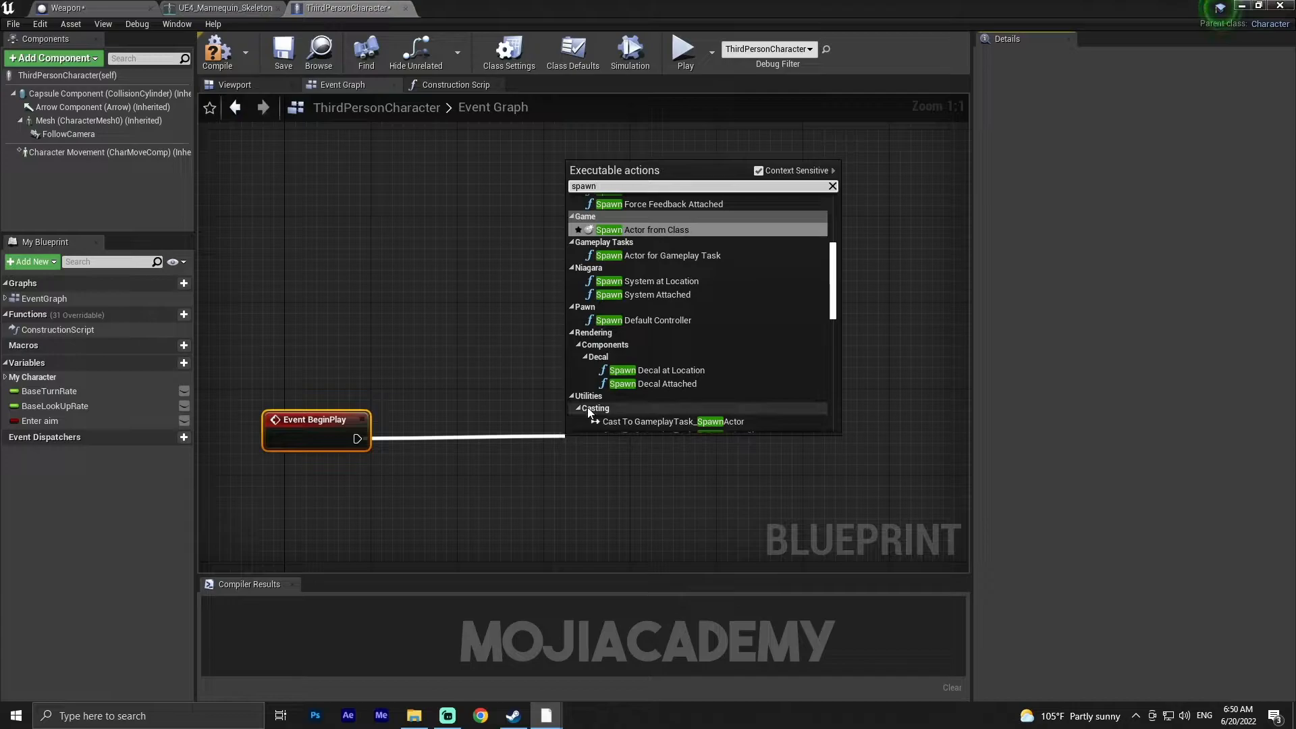
pyautogui.click(649, 229)
pyautogui.write('weq')
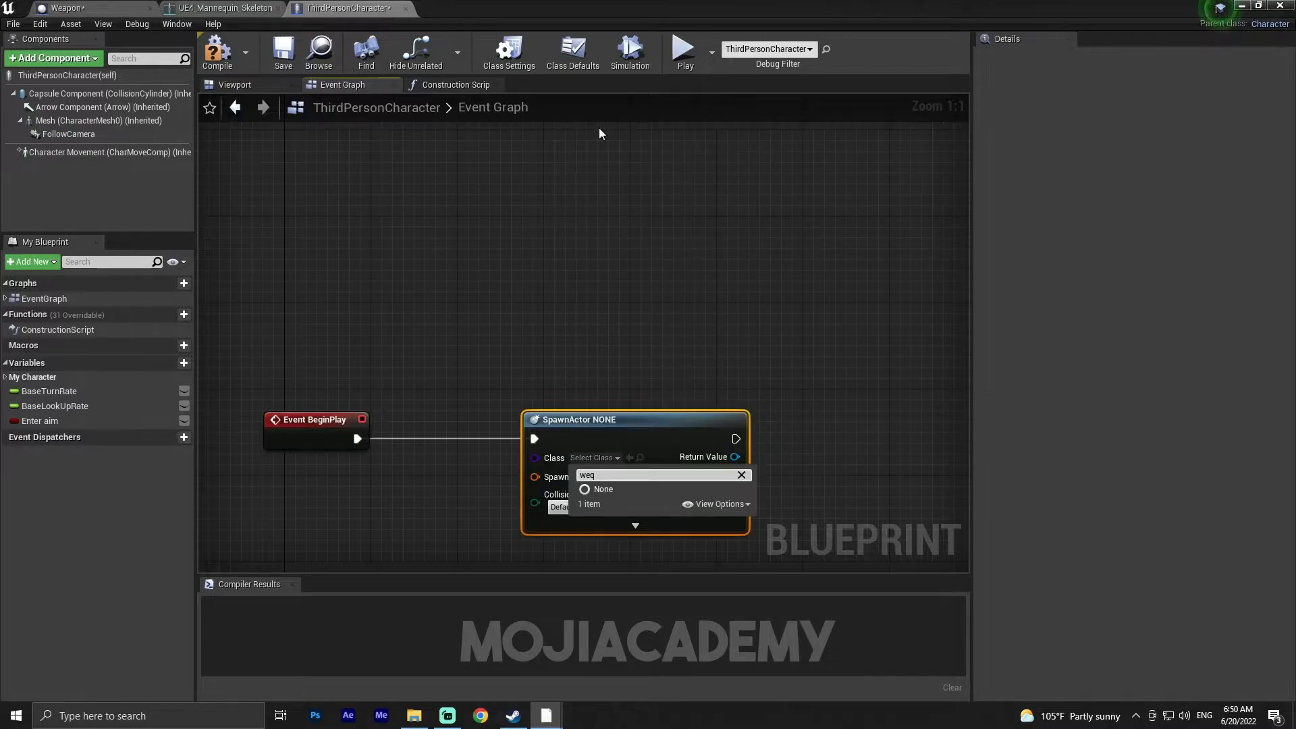
pyautogui.click(590, 504)
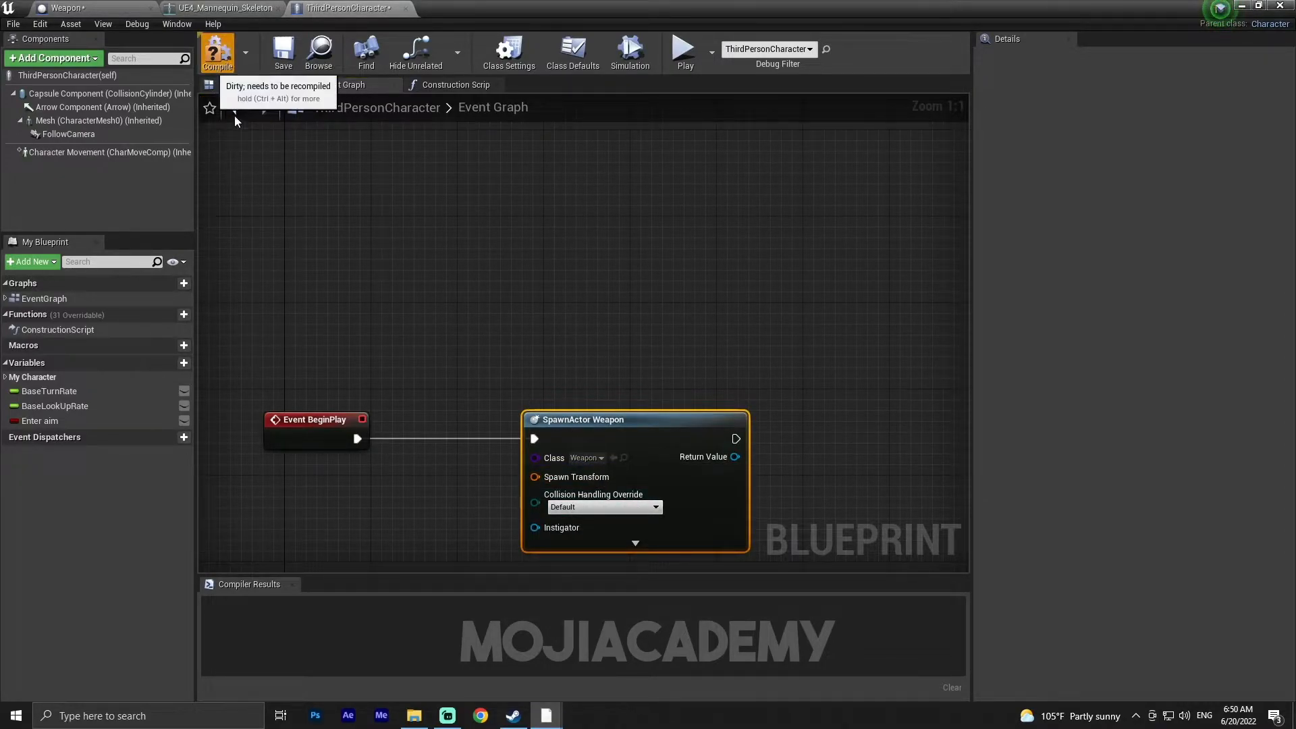
pyautogui.click(216, 52)
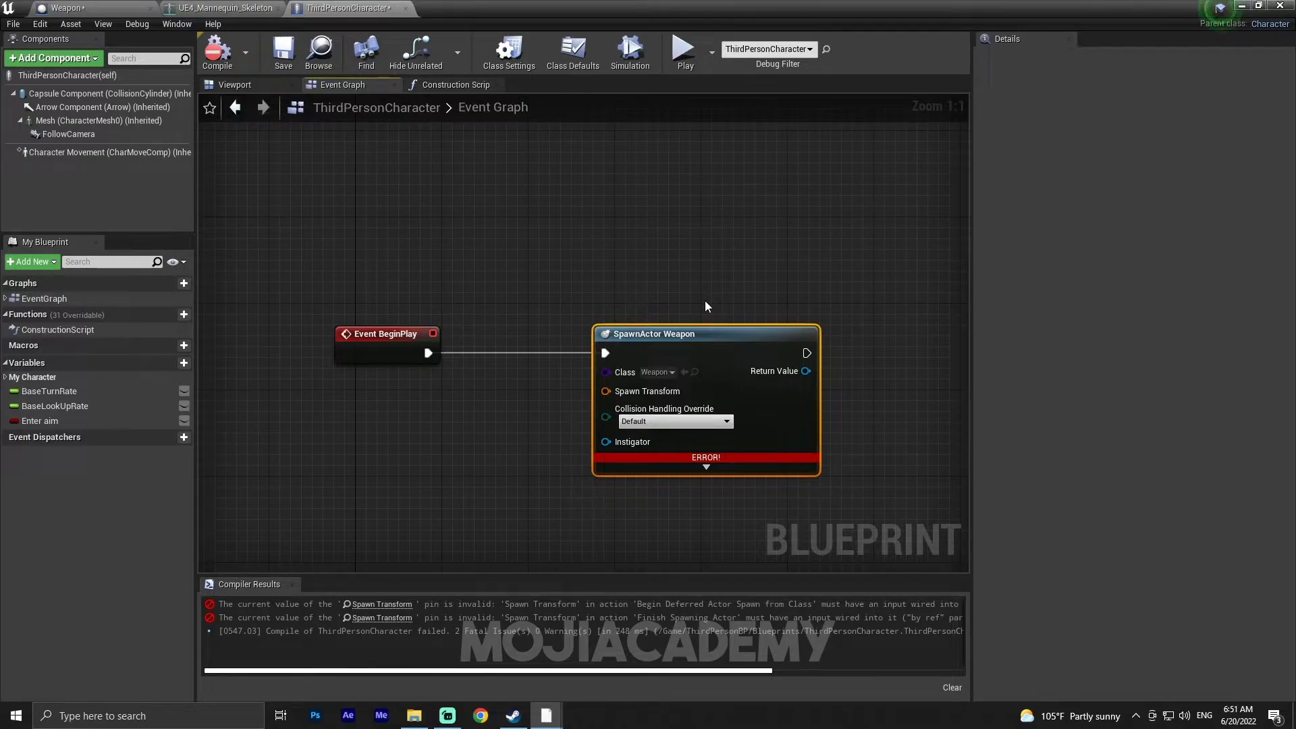
pyautogui.moveTo(673, 344)
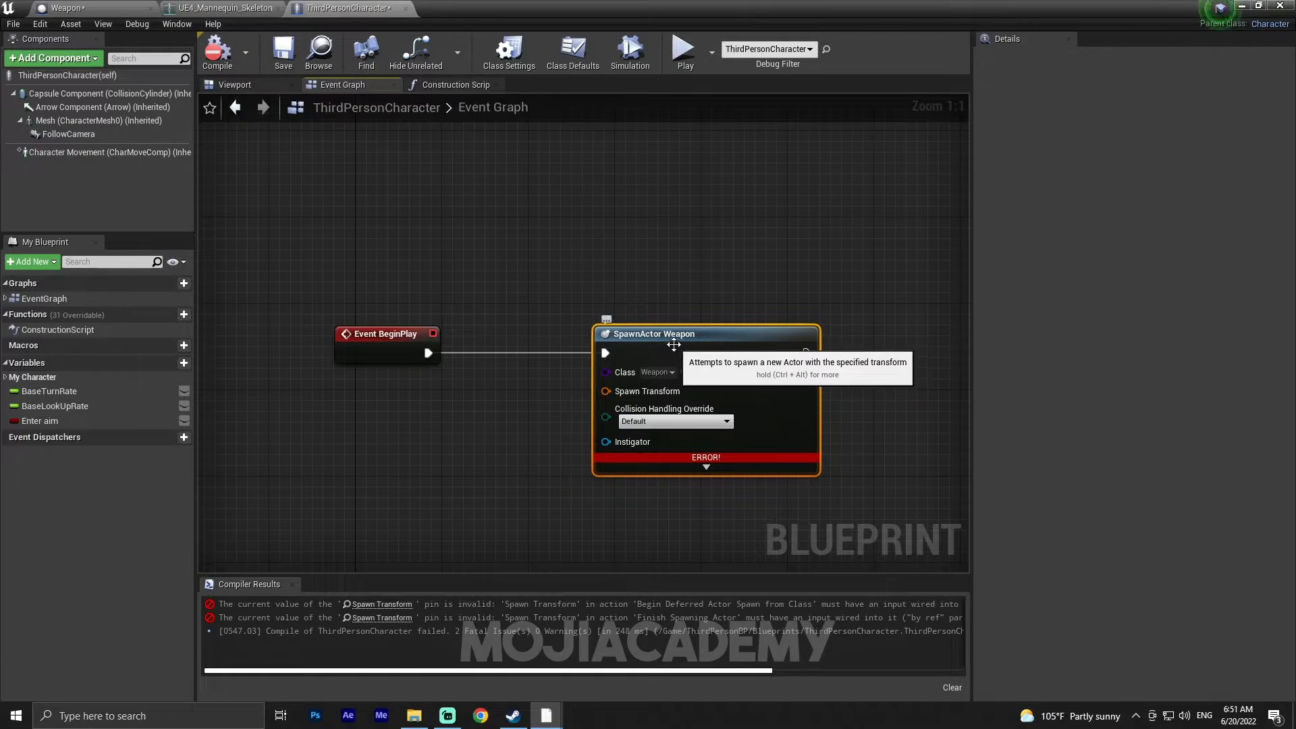
# - Bring the character Mesh into the Event Graph and wire it into a Get Socket Transform node
pyautogui.click(455, 84)
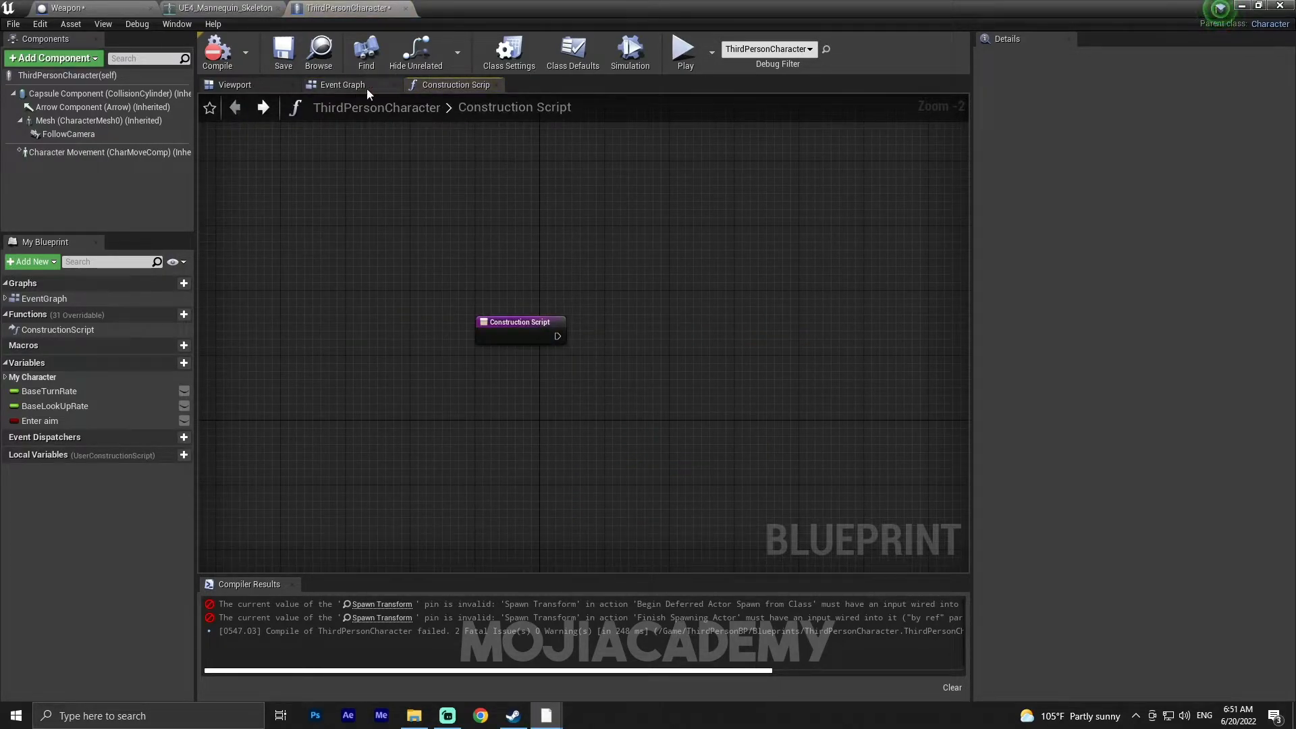
pyautogui.click(340, 84)
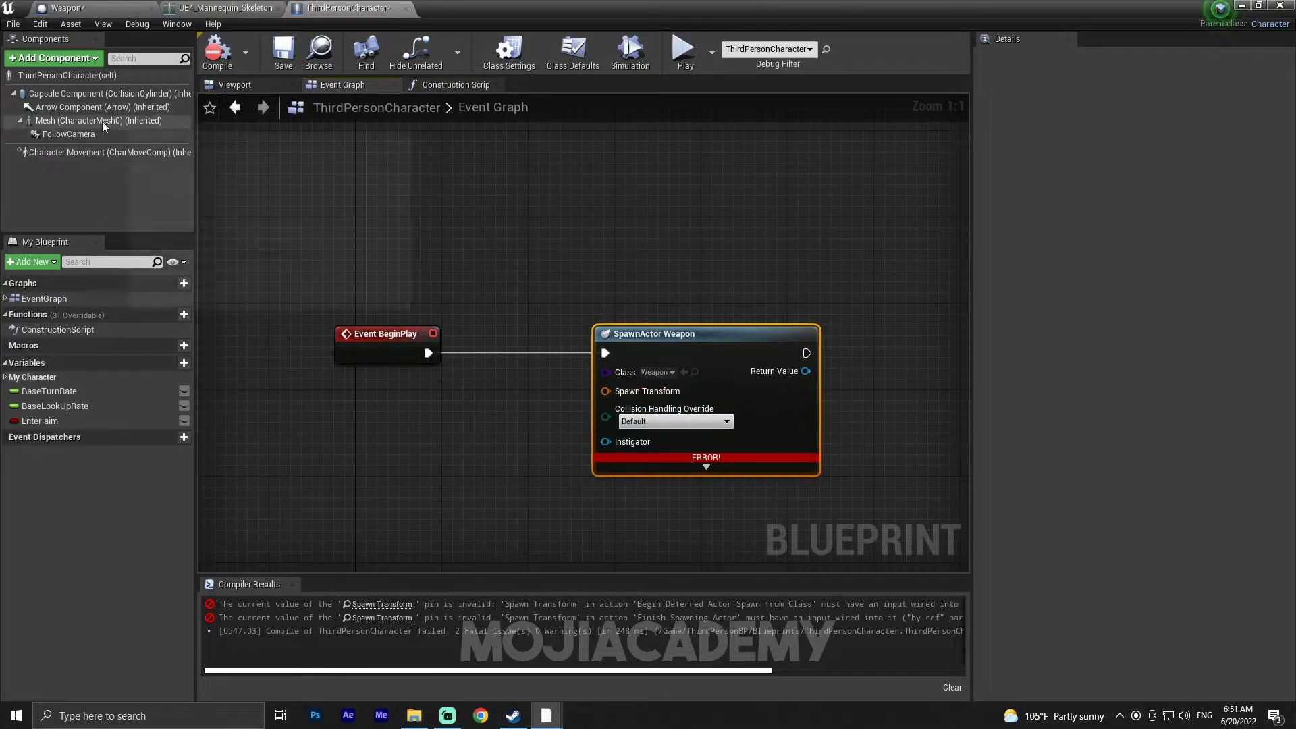
pyautogui.click(99, 120)
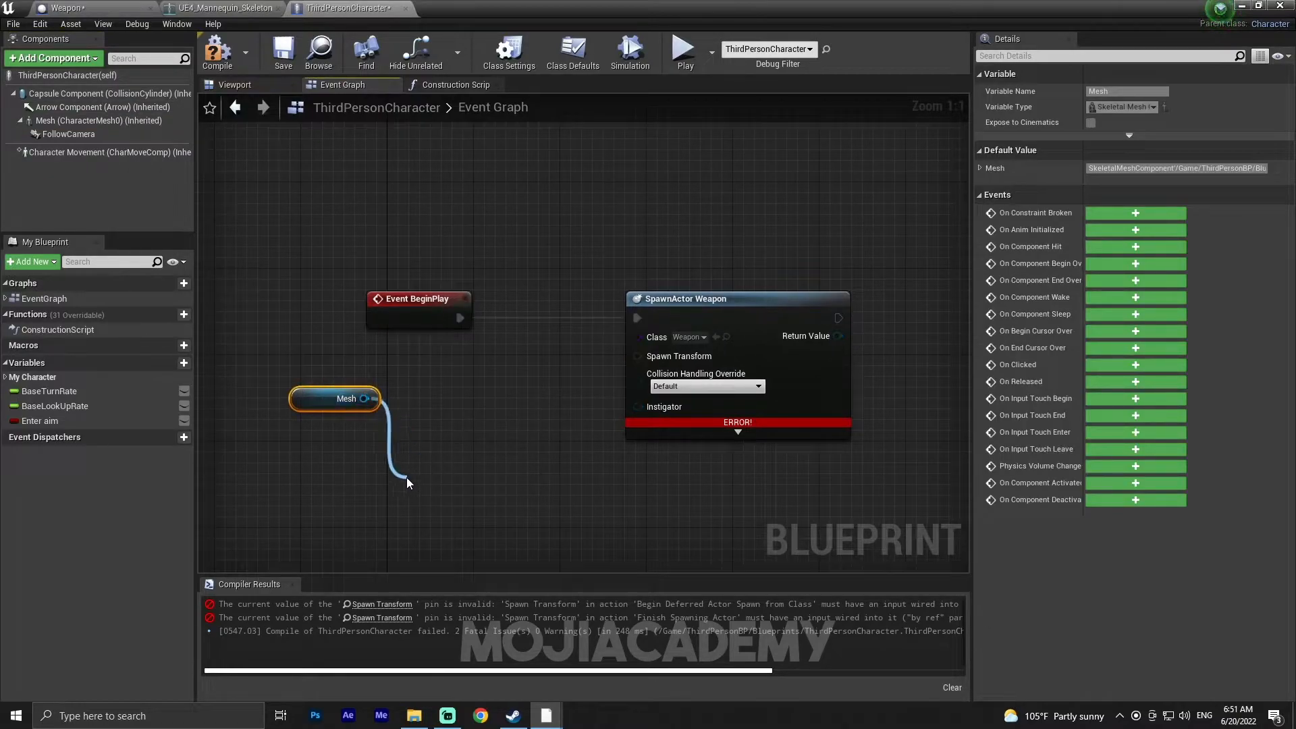
pyautogui.write('get socke')
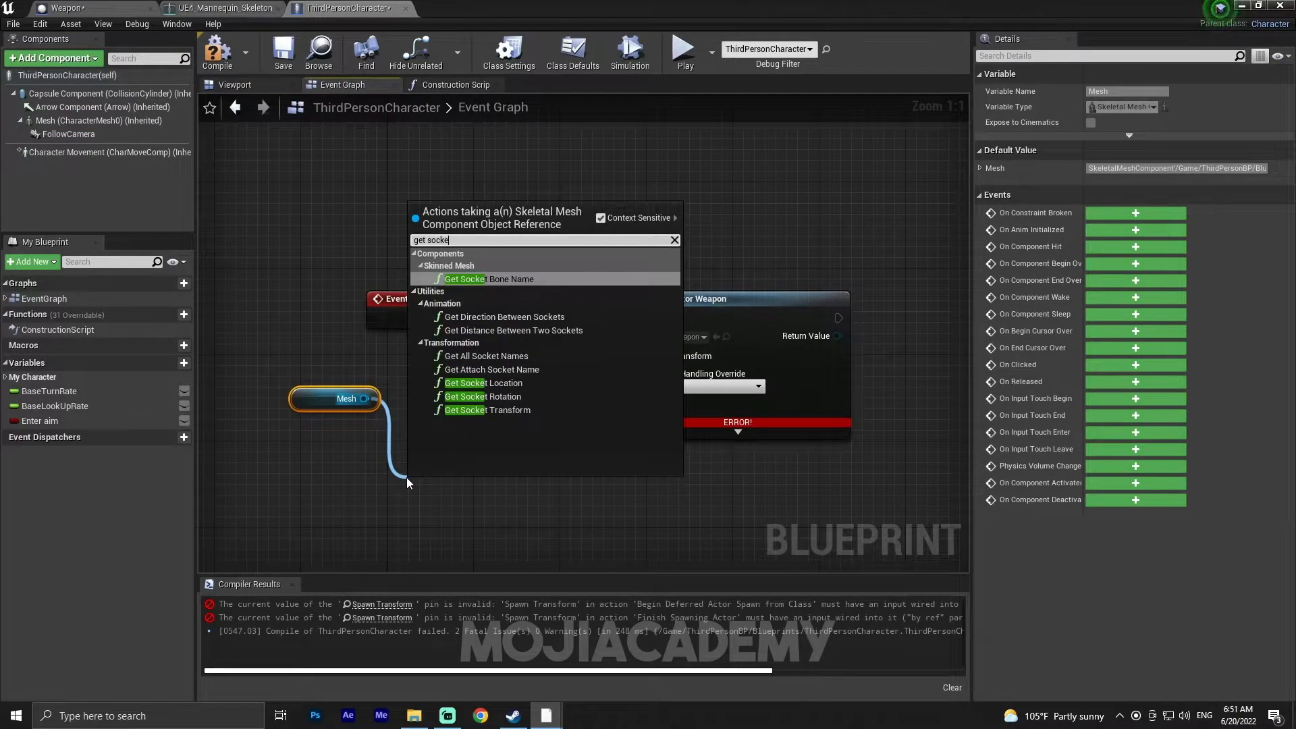
pyautogui.click(487, 410)
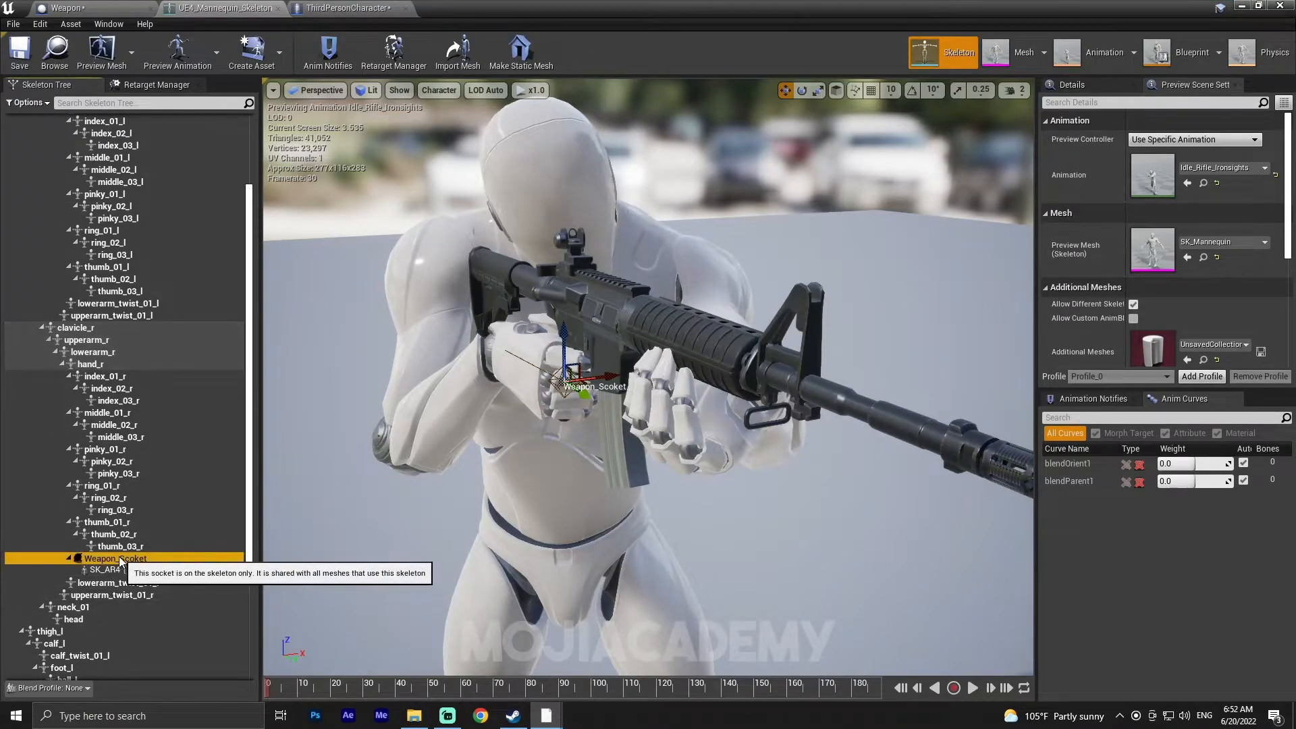
# - Copy the Weapon_Socket name from the Skeleton editor and return to the character blueprint
pyautogui.doubleClick(112, 557)
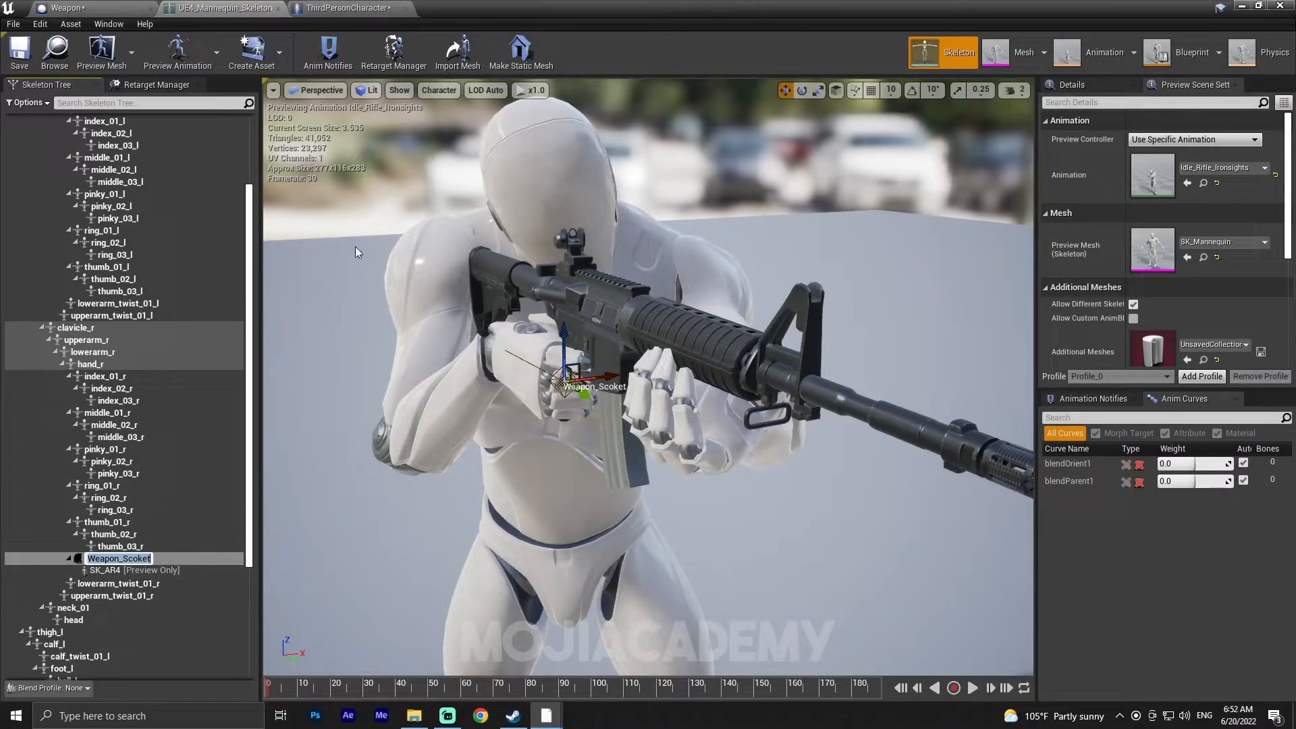
pyautogui.click(347, 8)
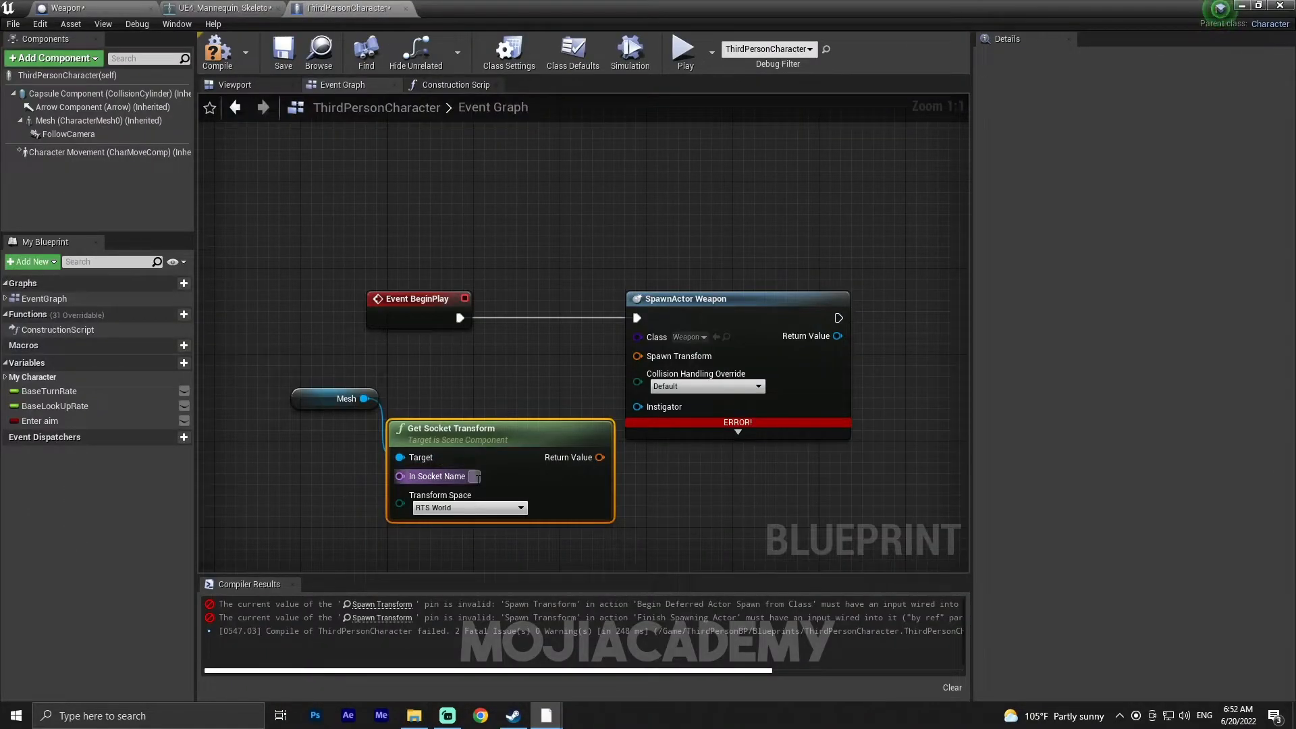
# - Feed the Weapon_Socket socket transform into Spawn Transform and promote the socket name to an In Socket Name variable
pyautogui.write('Weapon_Socket')
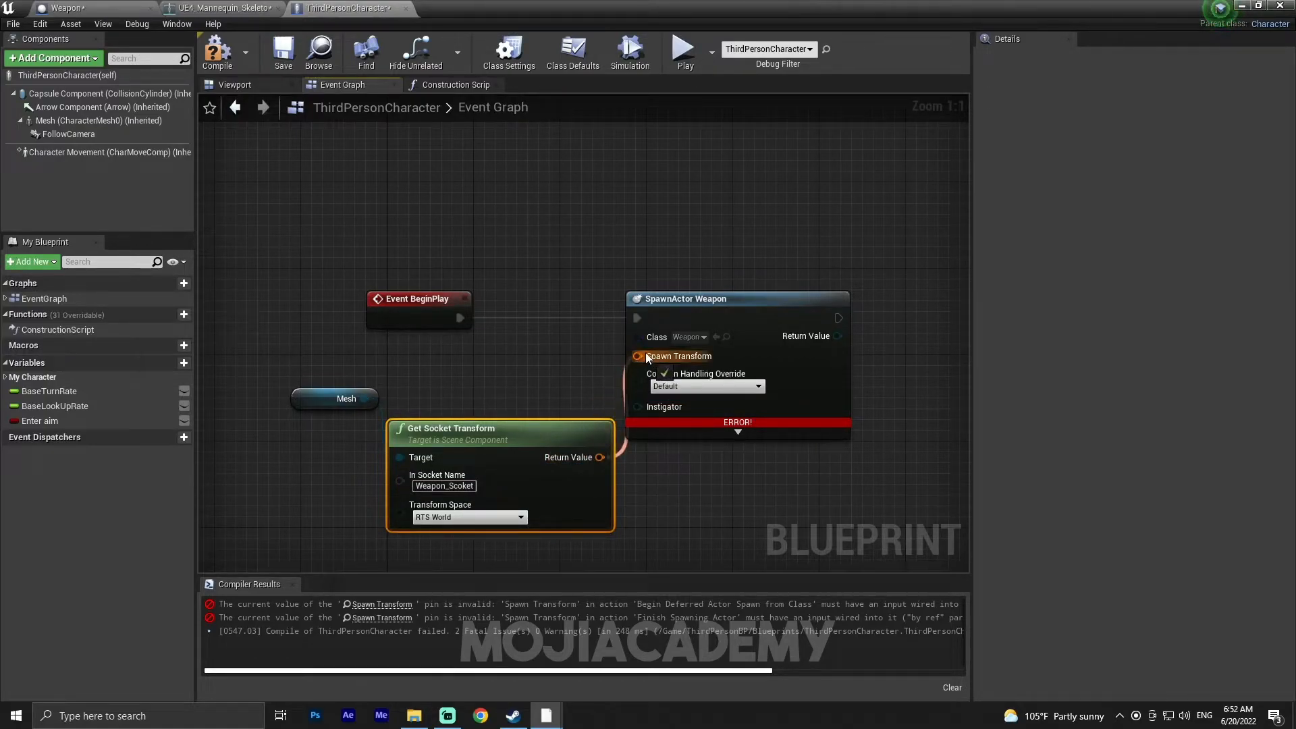
pyautogui.click(216, 52)
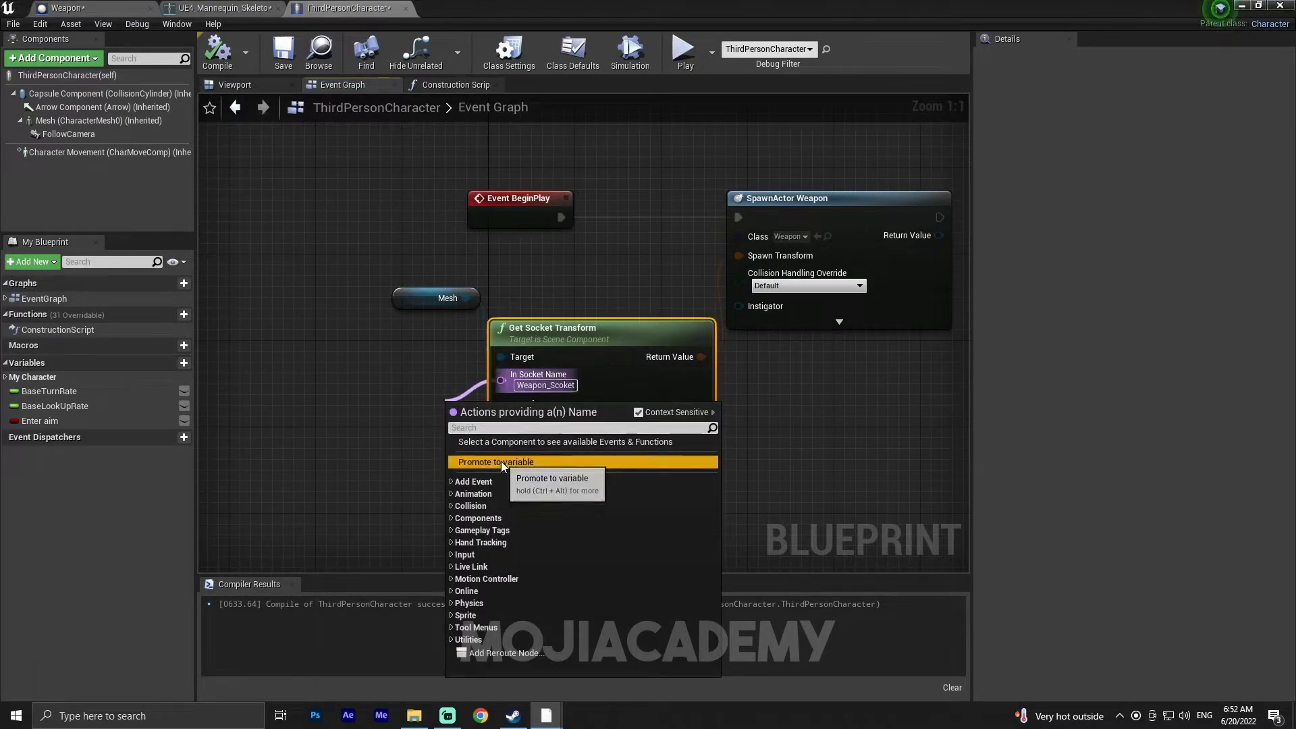
pyautogui.click(496, 461)
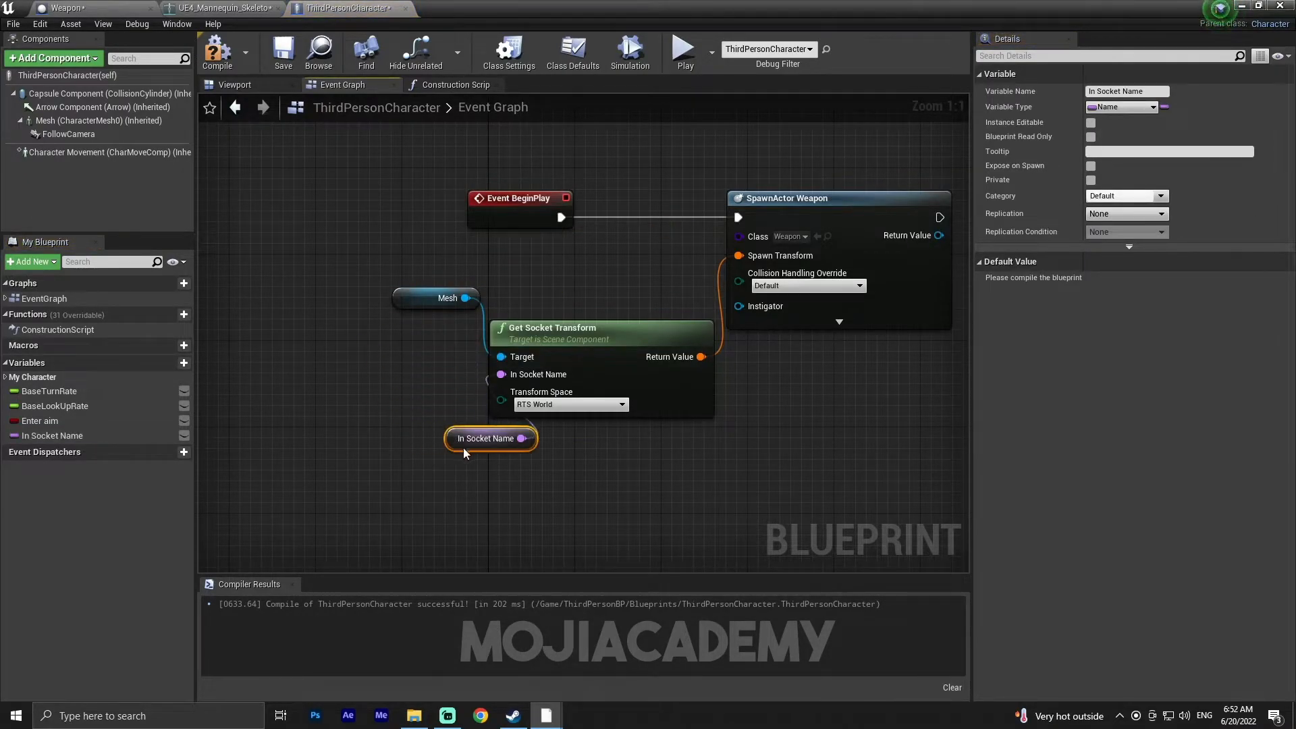
# - Store the spawned Weapon's Return Value in a new variable
pyautogui.moveTo(488, 437); pyautogui.dragTo(541, 437)
pyautogui.write('Weapon_Scoket')
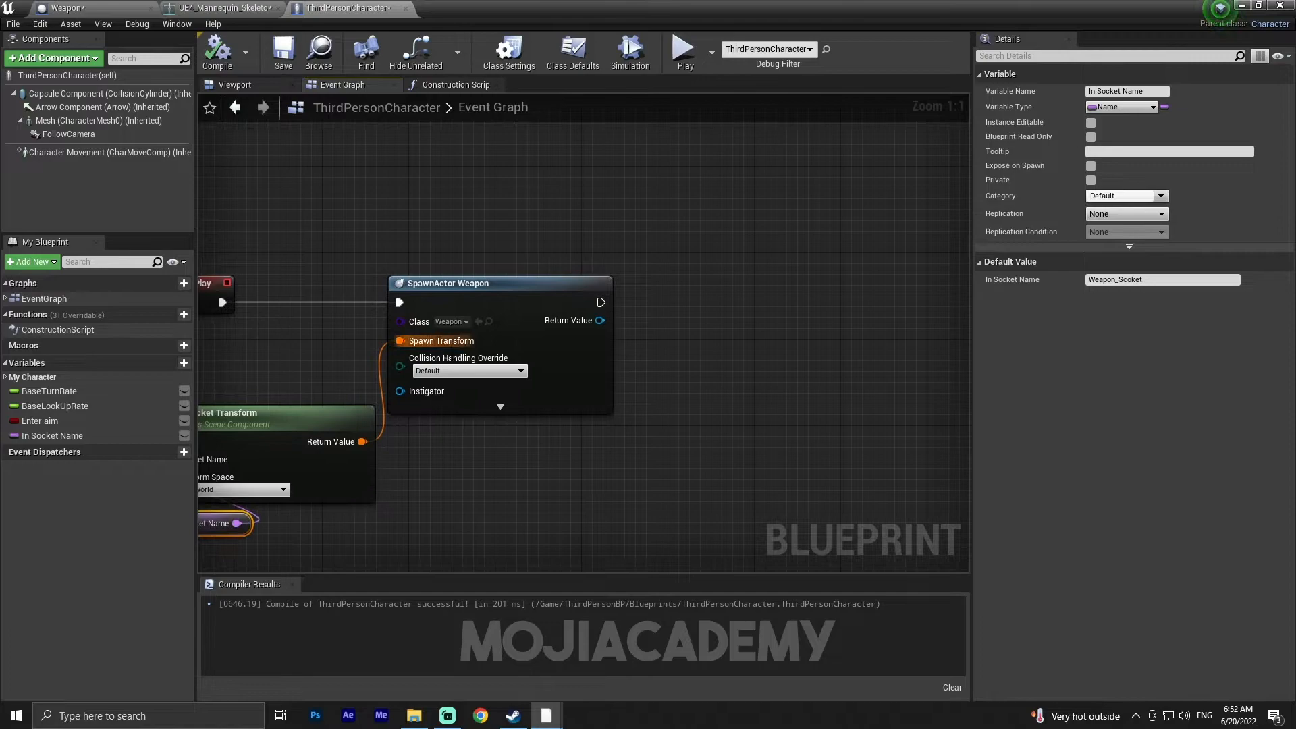
pyautogui.moveTo(599, 320); pyautogui.dragTo(686, 325)
pyautogui.write('W')
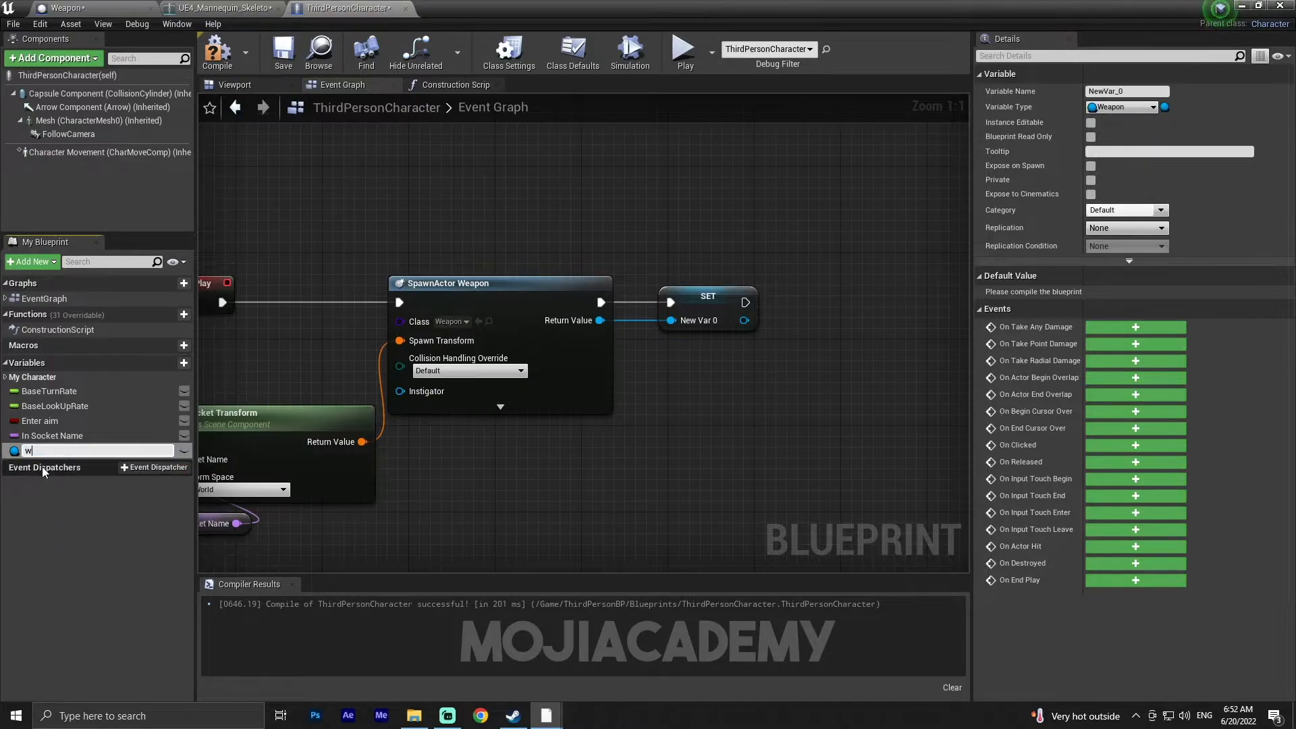
# - Rename the new variable to 'weapon reafrence' and begin a node after the SET node
pyautogui.write('eapon re')
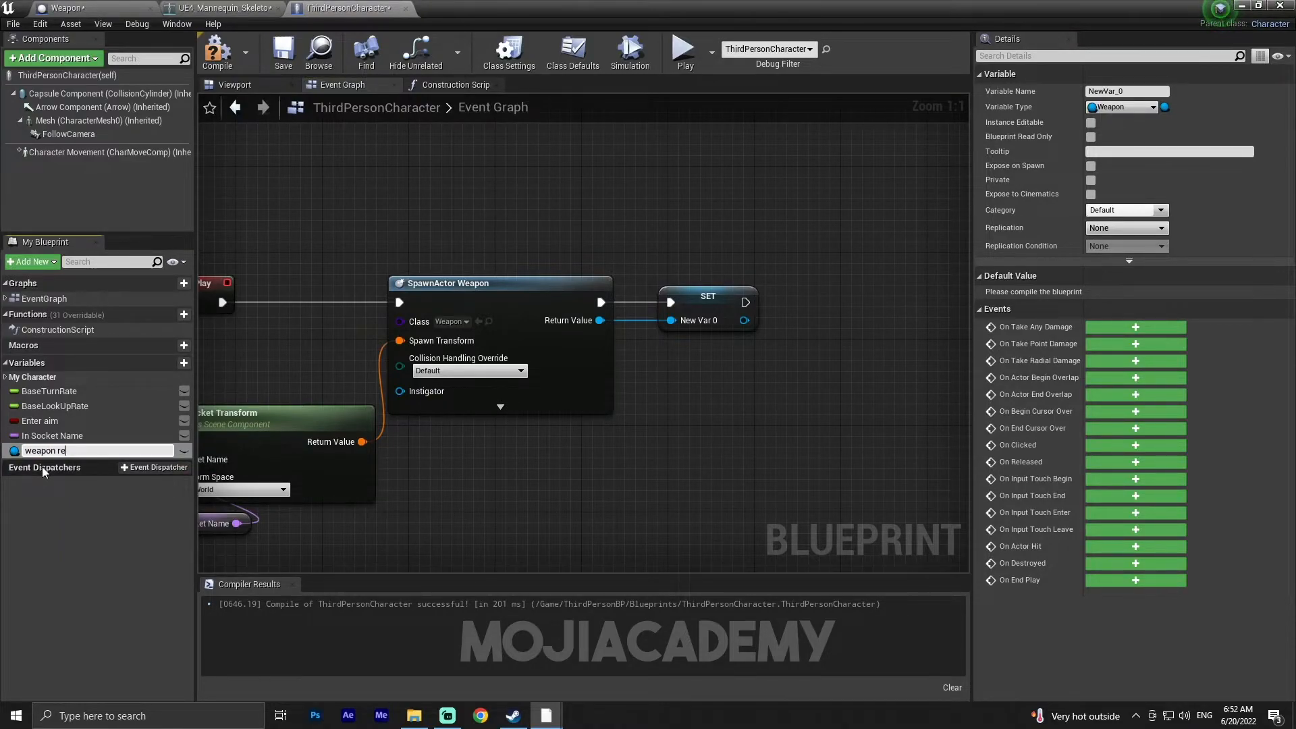
pyautogui.write('afrence')
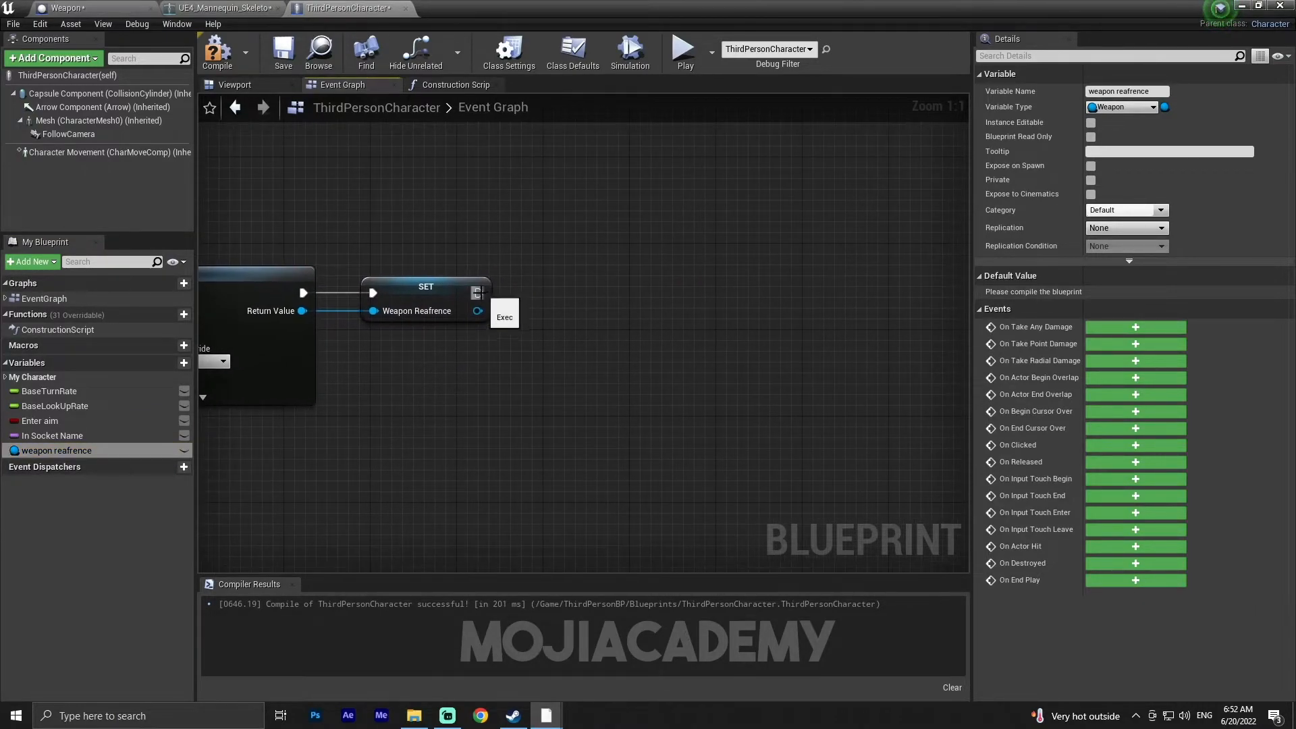
pyautogui.moveTo(477, 292); pyautogui.dragTo(568, 338)
pyautogui.write('atta')
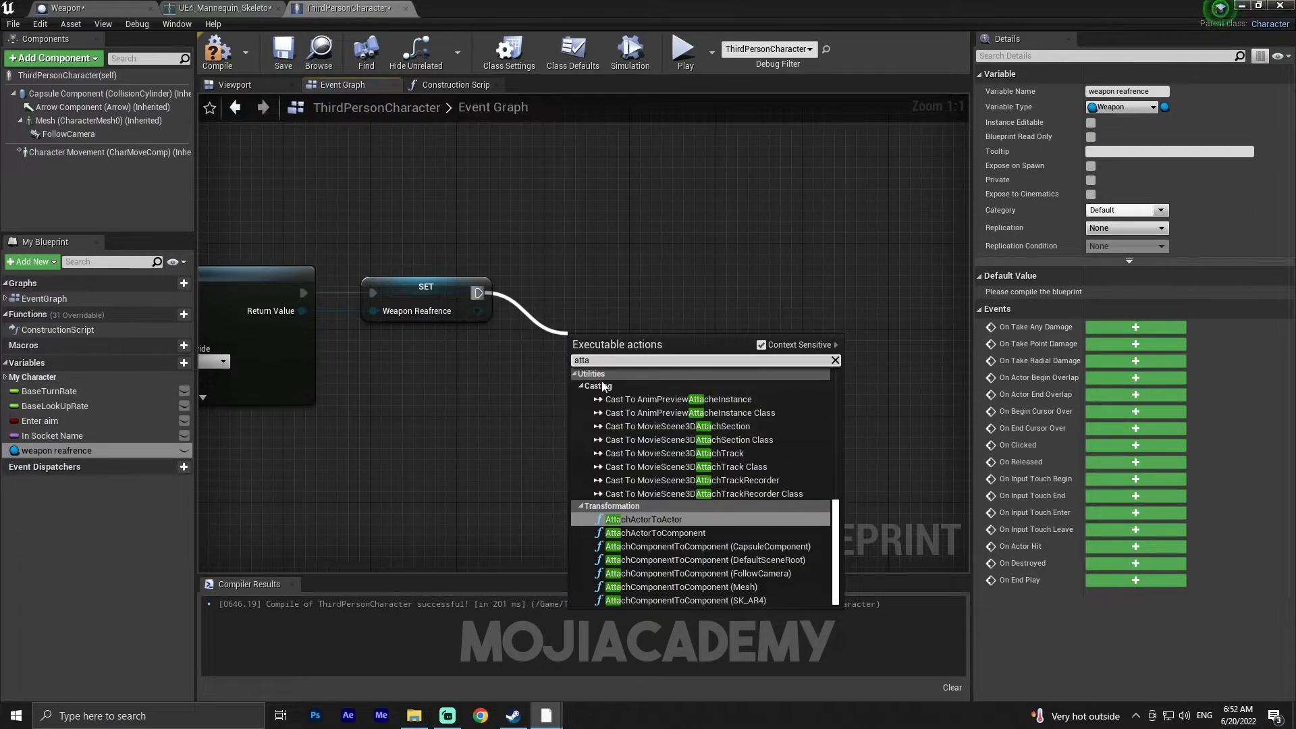
# - Add AttachActorToComponent with the character Mesh as parent and In Socket Name as the socket
pyautogui.click(656, 532)
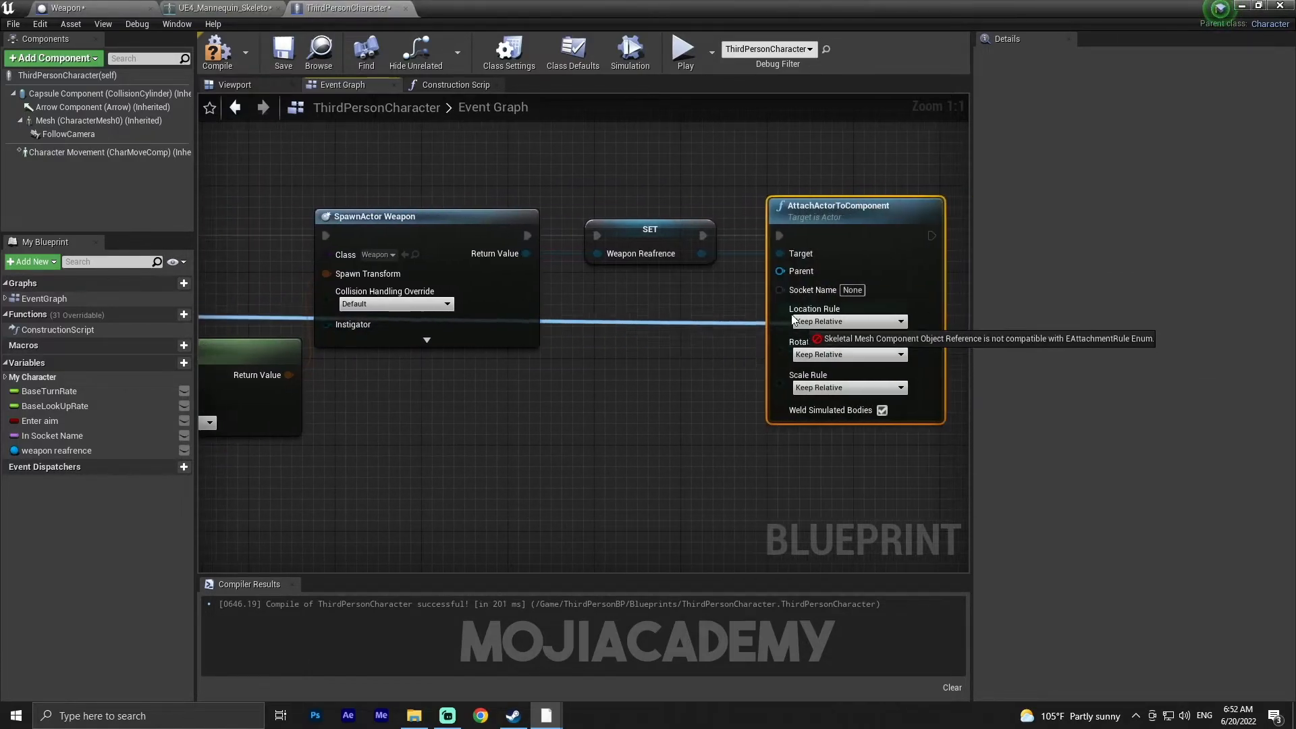
pyautogui.click(216, 50)
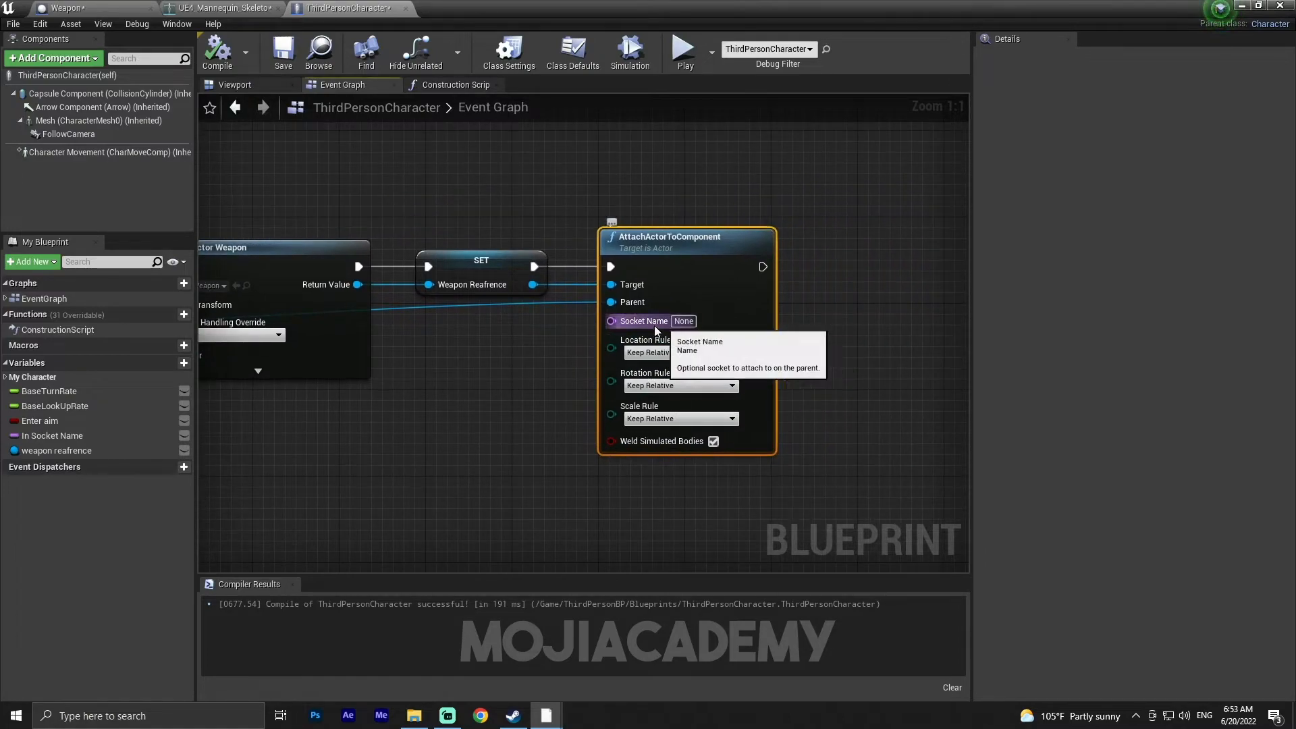
pyautogui.click(53, 436)
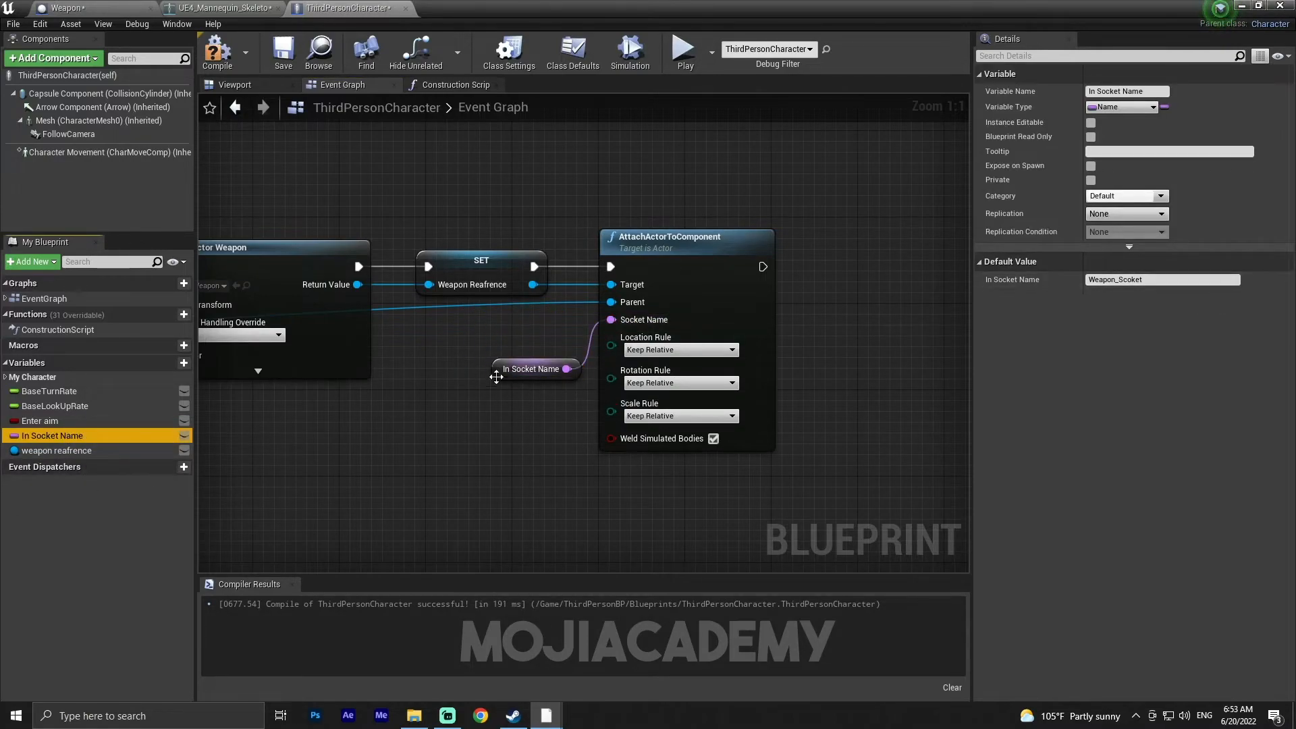
pyautogui.moveTo(533, 368); pyautogui.dragTo(653, 217)
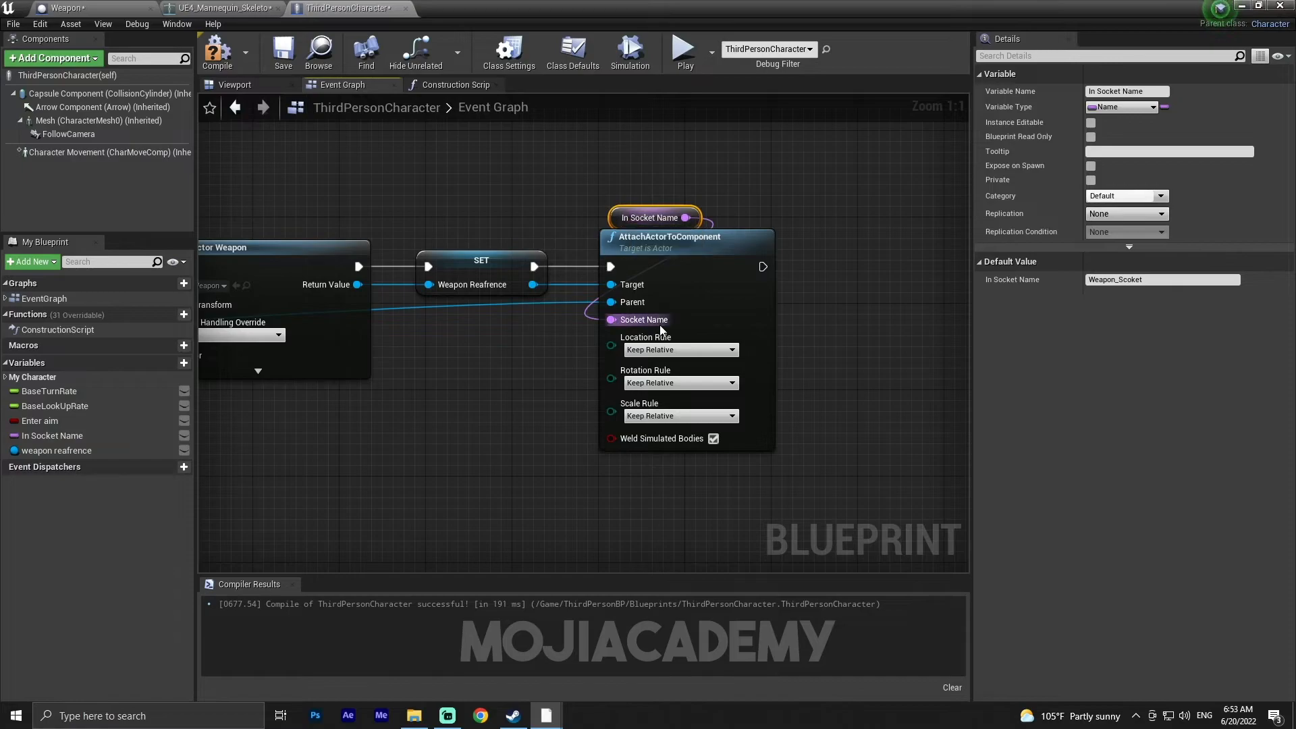
# - Set the location, rotation and scale attach rules to Snap to Target
pyautogui.click(679, 348)
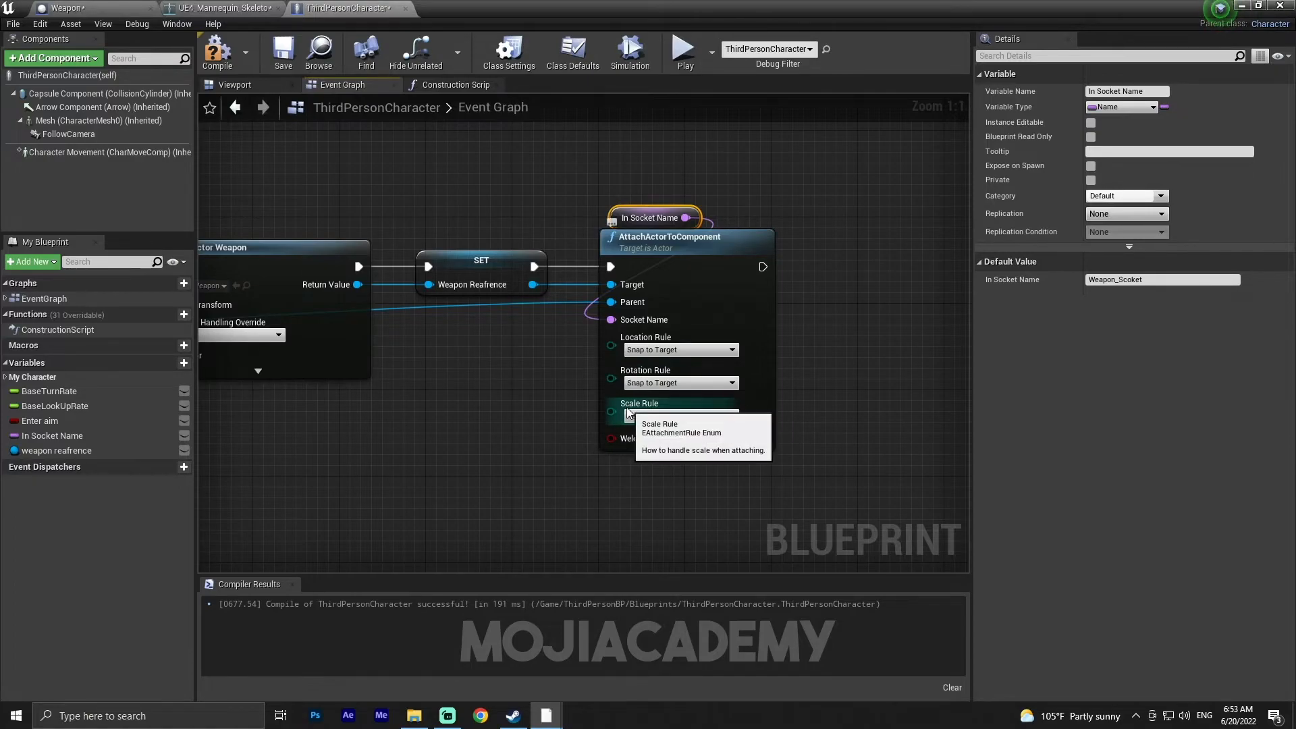
pyautogui.click(678, 414)
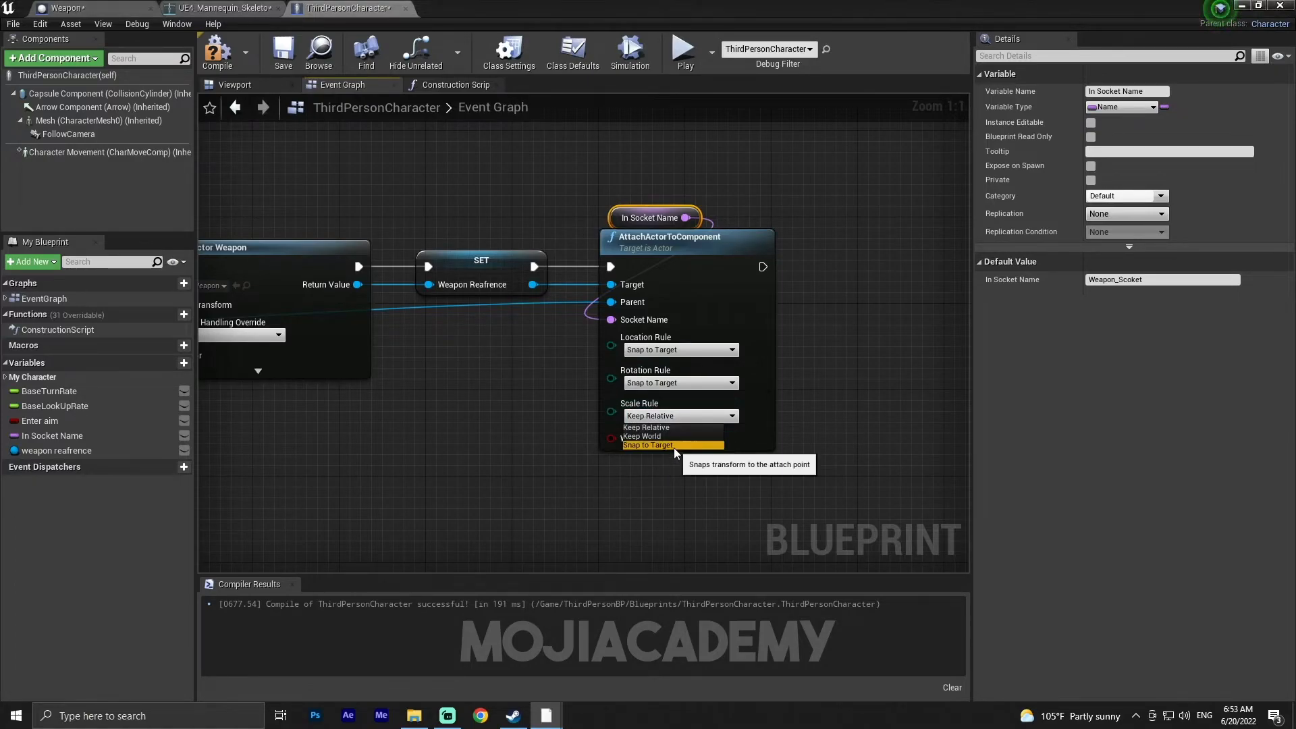
pyautogui.click(648, 444)
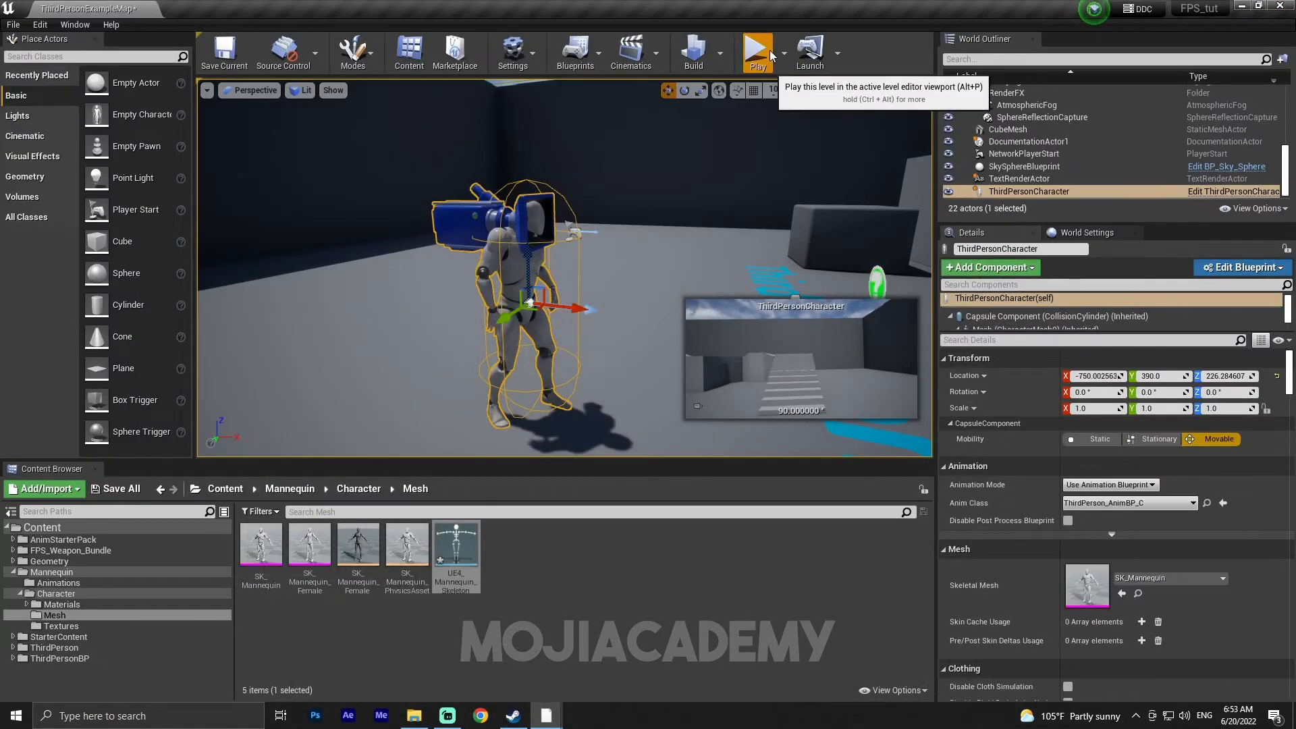
# - Run Play in the level viewport and see the character holding the rifle
pyautogui.click(755, 50)
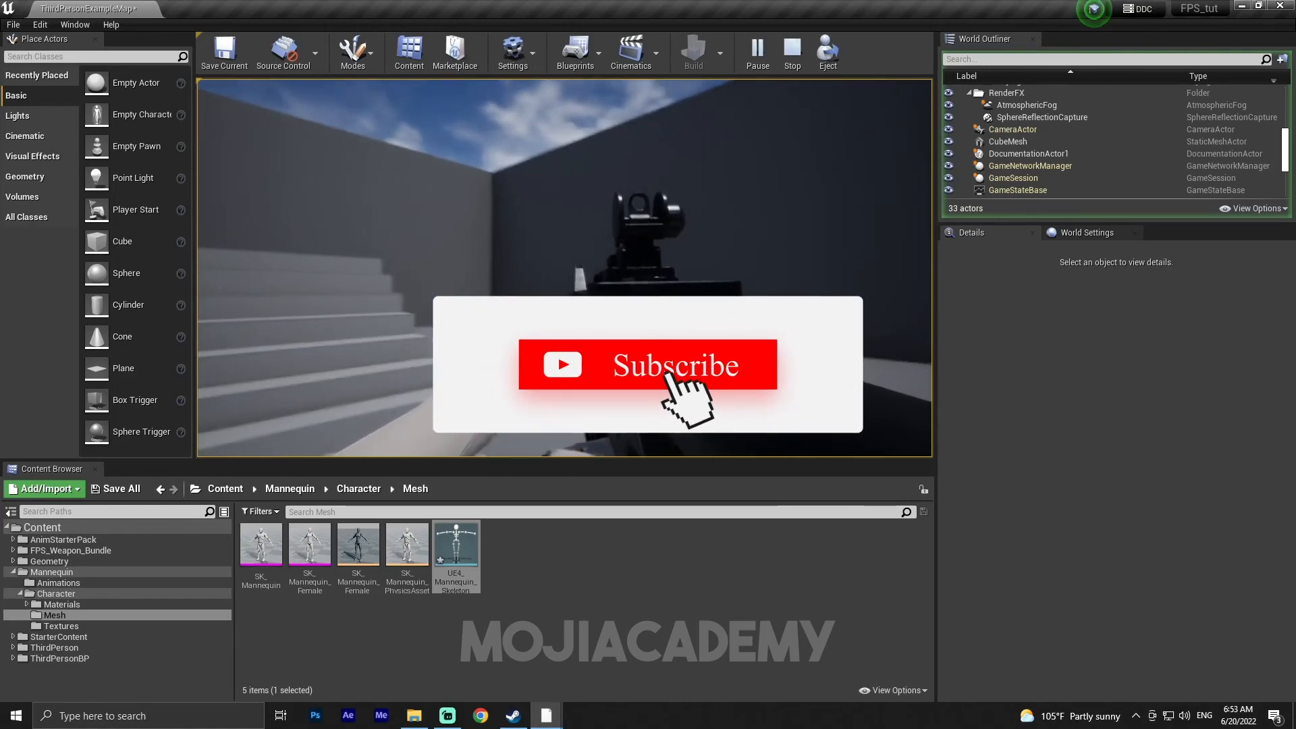
pyautogui.click(646, 366)
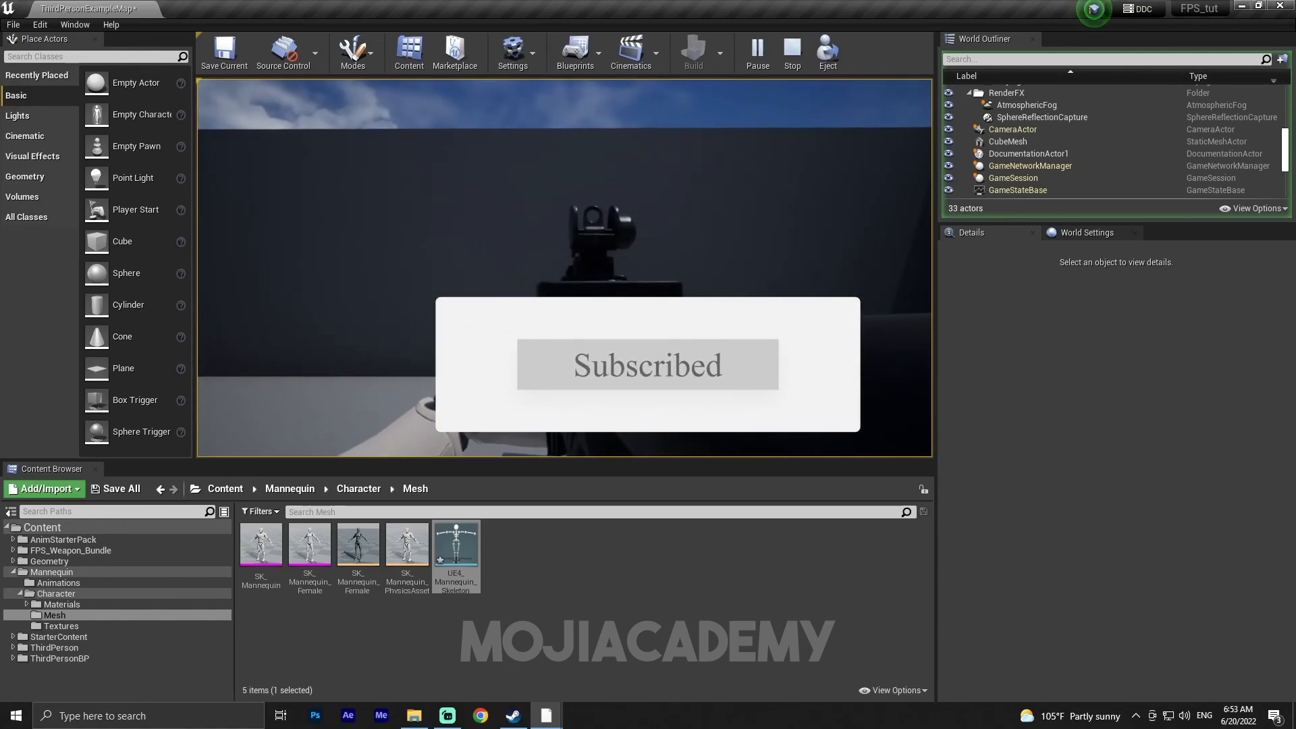